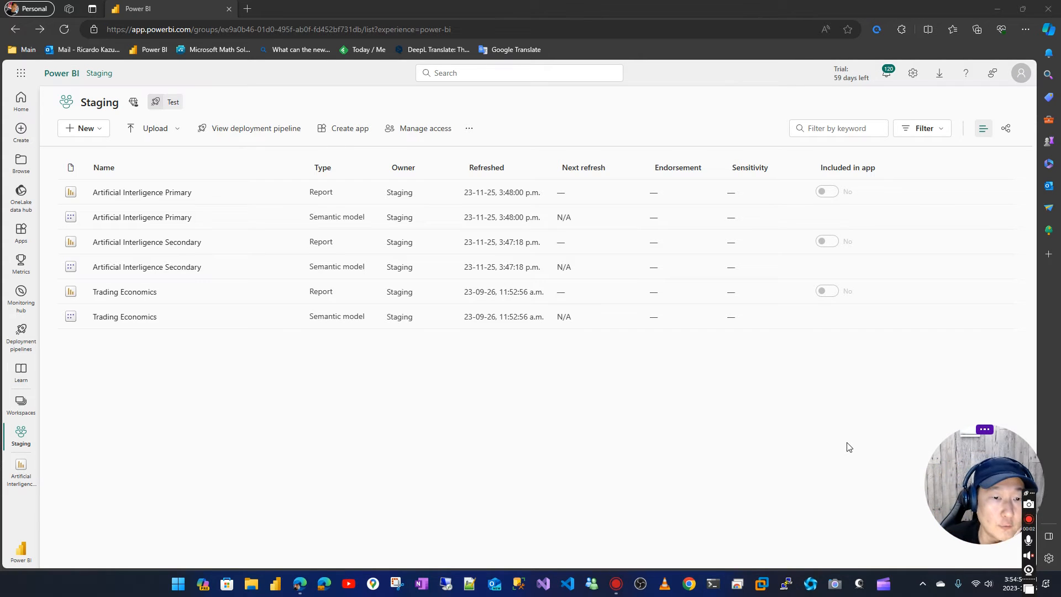
{"action": "mouse_move", "coordinate": [117, 377]}
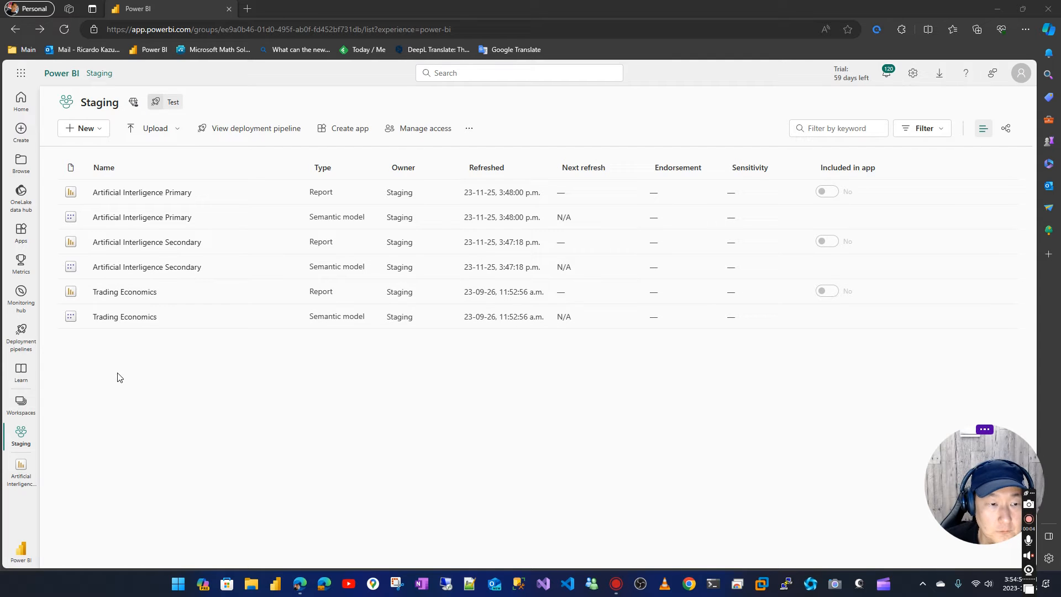
{"action": "mouse_move", "coordinate": [163, 218]}
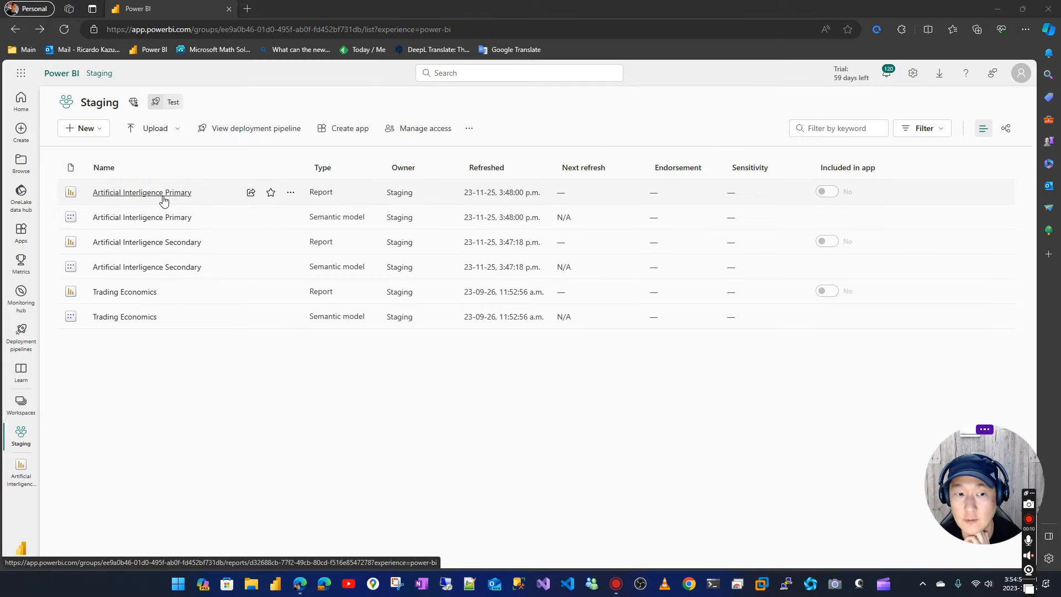
{"action": "mouse_move", "coordinate": [1014, 130]}
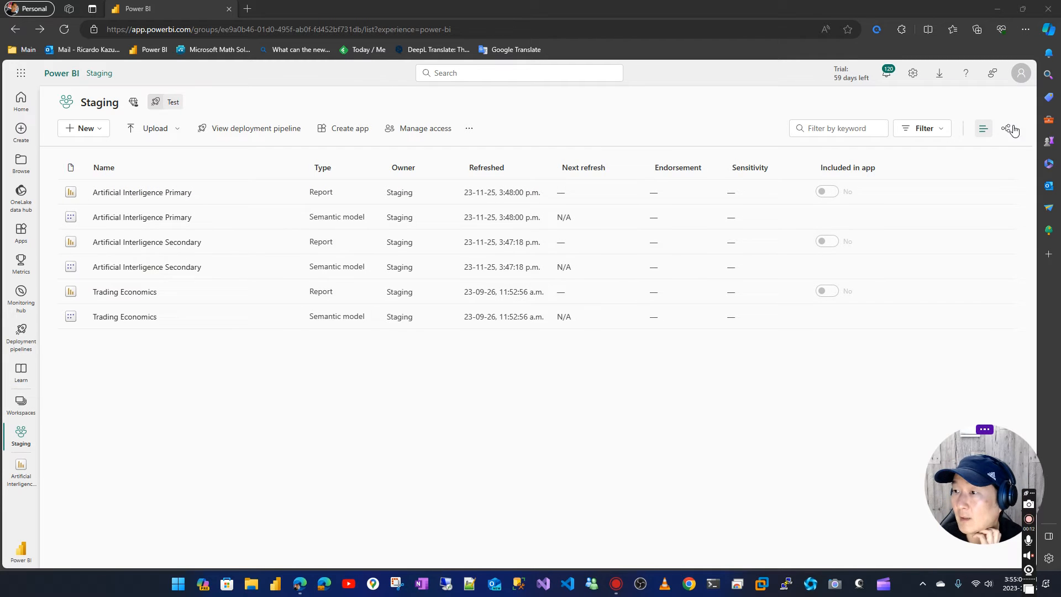
{"action": "mouse_move", "coordinate": [1008, 128]}
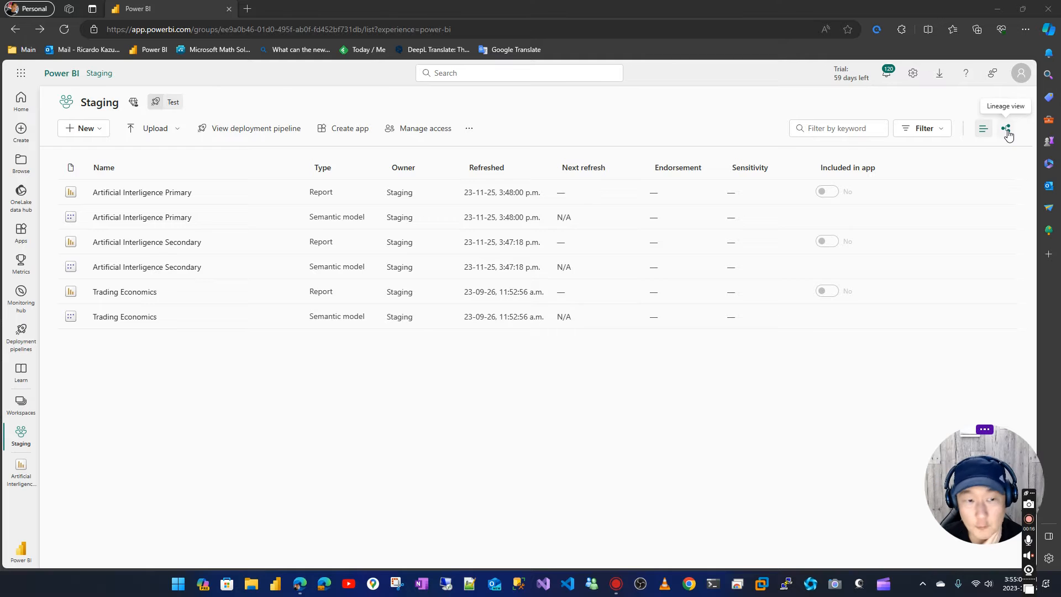
- Show the Staging workspace as a lineage diagram of models feeding their reports
{"action": "left_click", "coordinate": [1008, 128]}
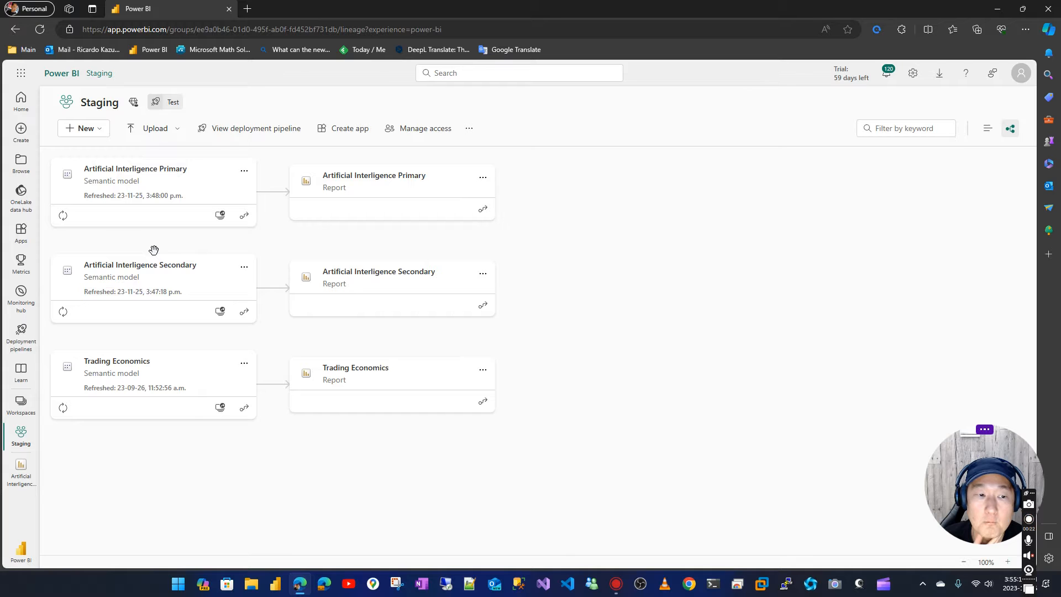
{"action": "mouse_move", "coordinate": [519, 245]}
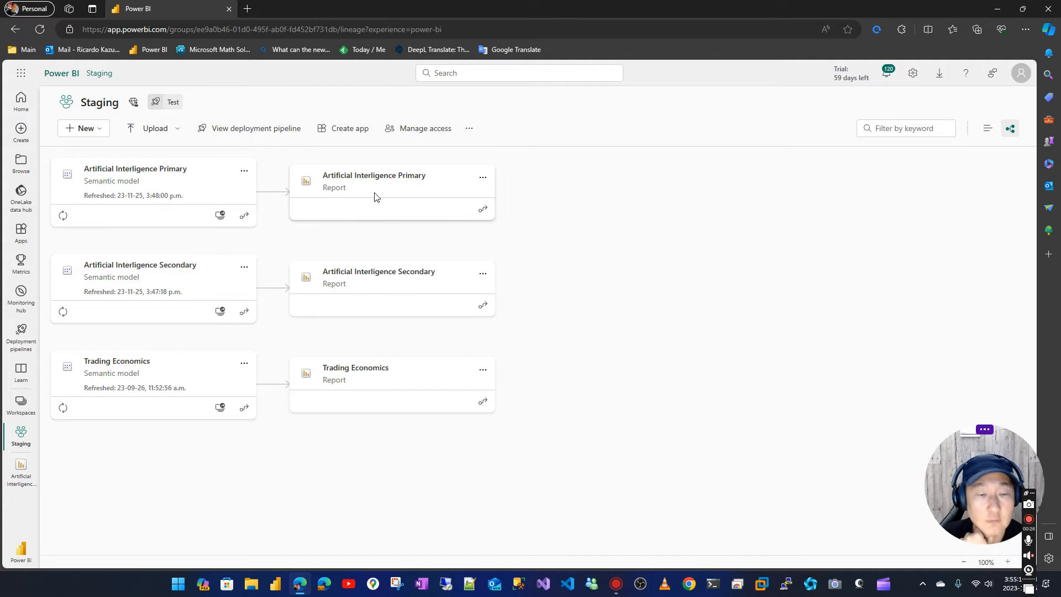
{"action": "mouse_move", "coordinate": [371, 284]}
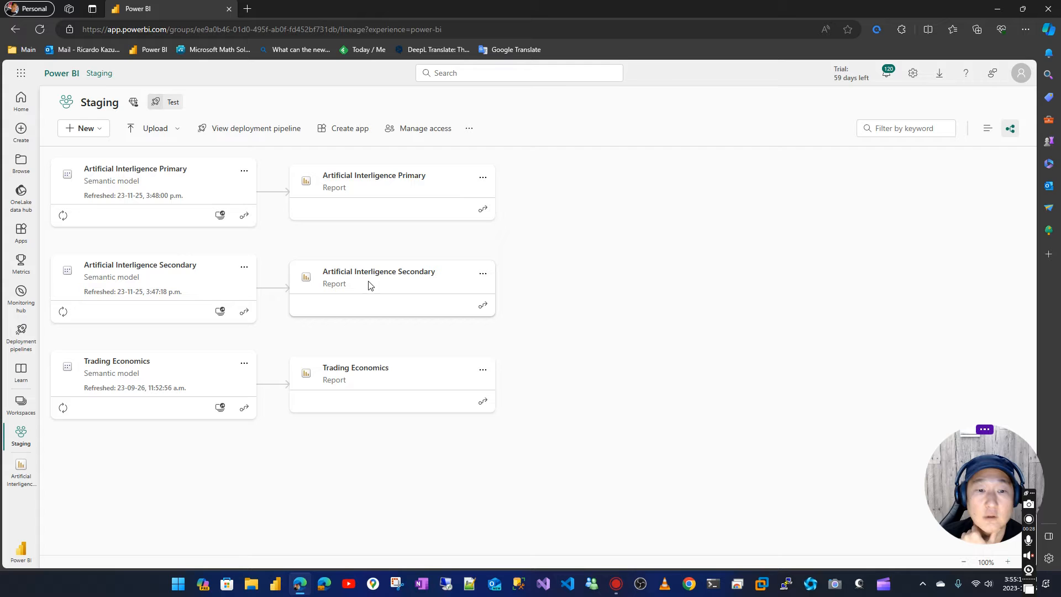
{"action": "mouse_move", "coordinate": [959, 245]}
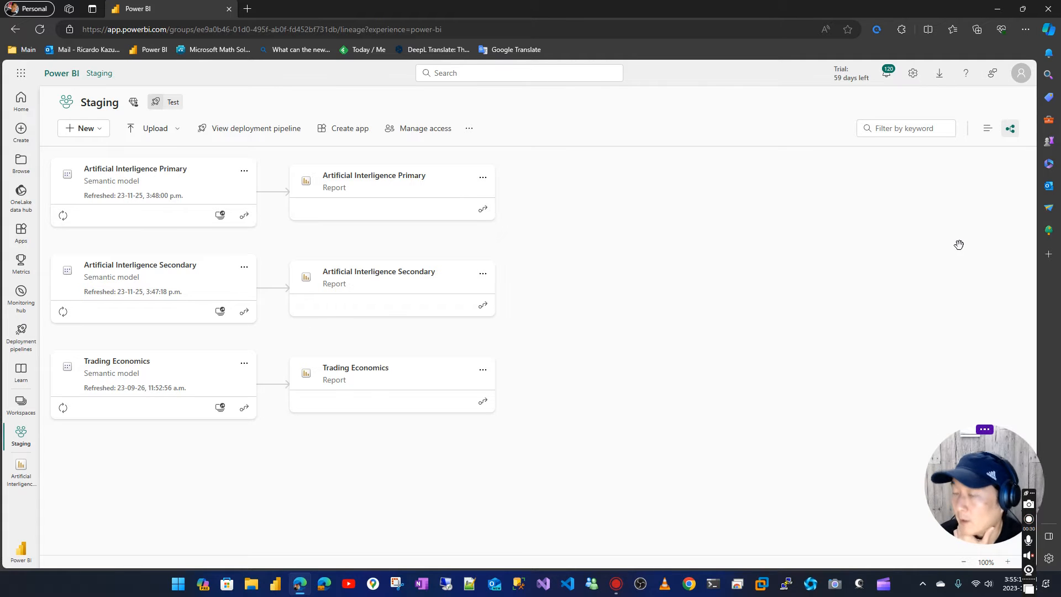
{"action": "mouse_move", "coordinate": [147, 261]}
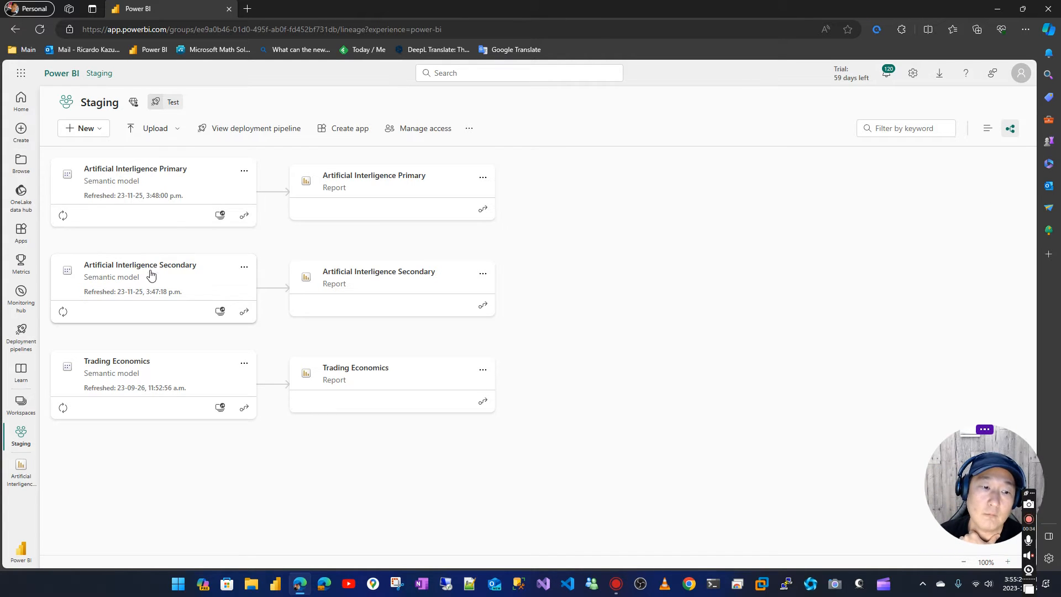
{"action": "mouse_move", "coordinate": [234, 286]}
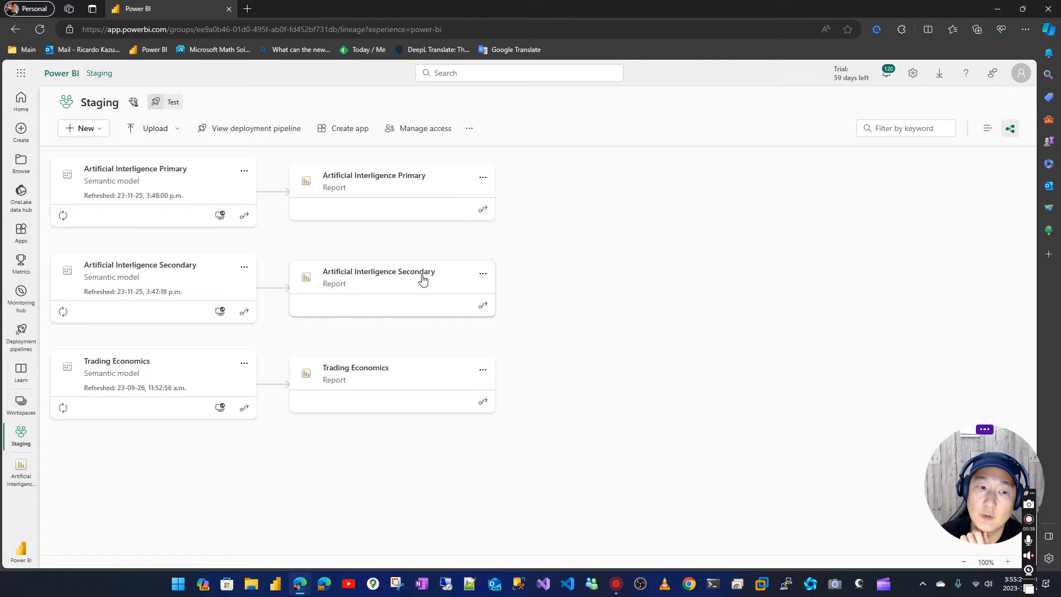
{"action": "mouse_move", "coordinate": [149, 170]}
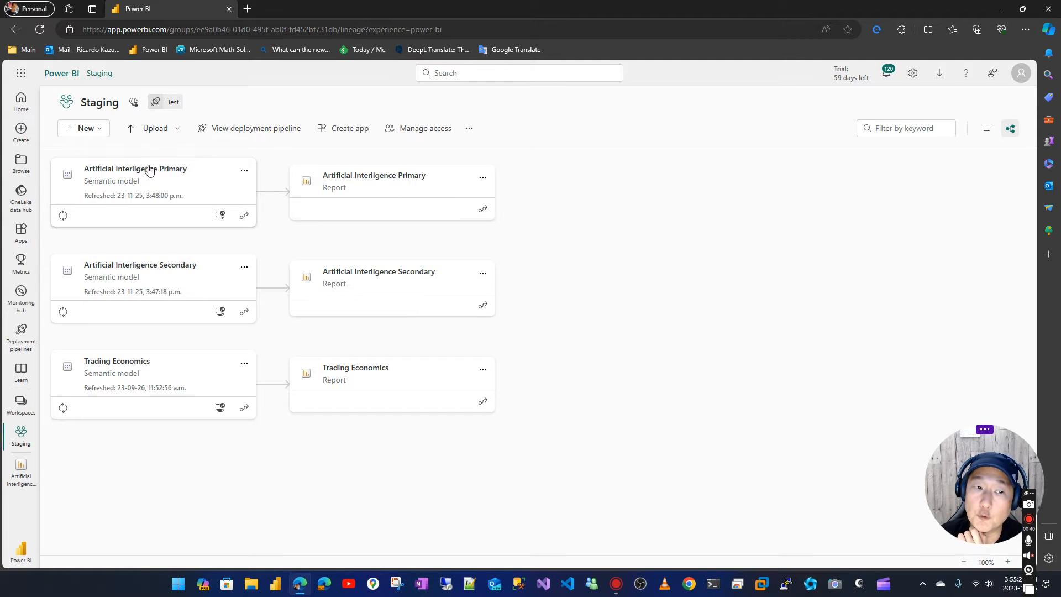
{"action": "mouse_move", "coordinate": [472, 206]}
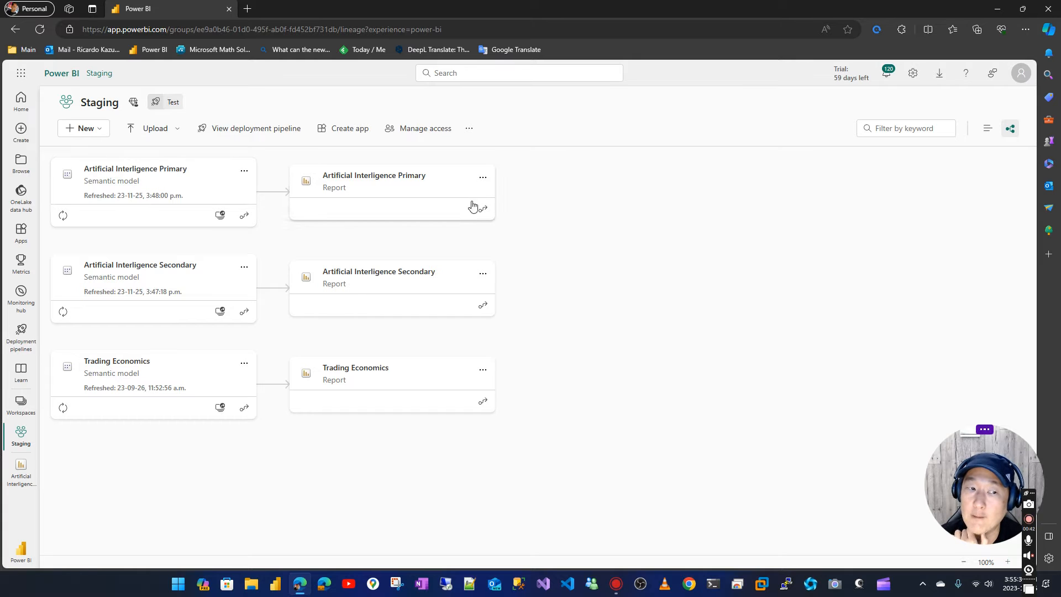
{"action": "mouse_move", "coordinate": [608, 244]}
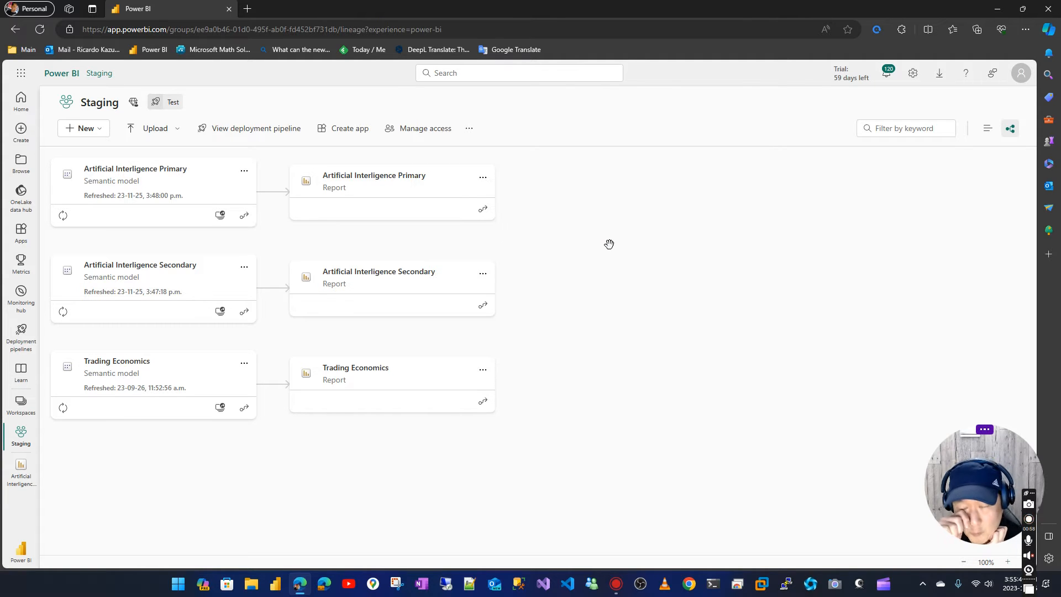
{"action": "mouse_move", "coordinate": [739, 251]}
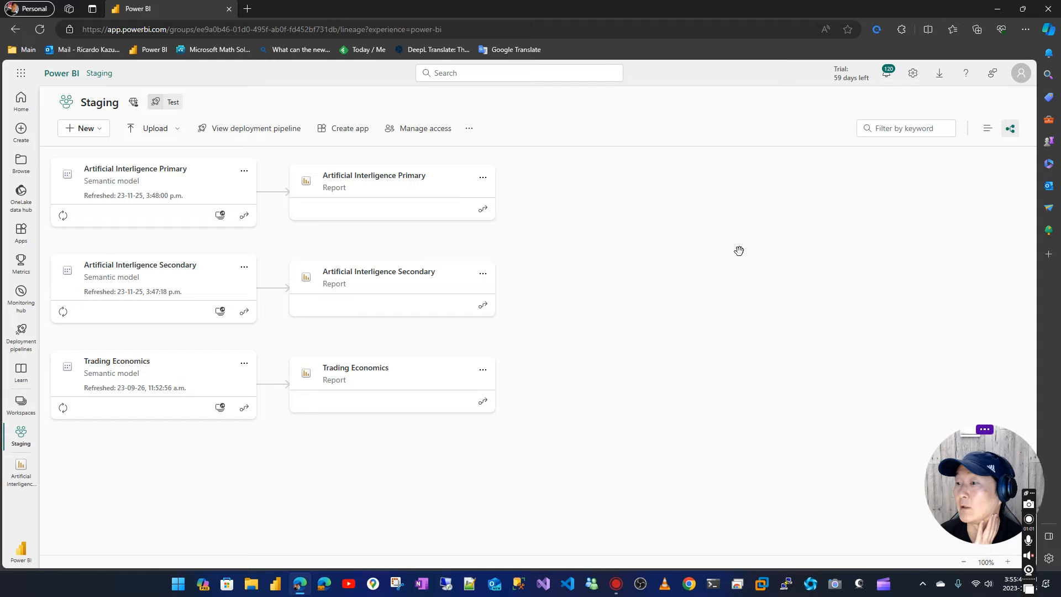
- Return Staging to list view and open the Artificial Intelligence Secondary report
{"action": "left_click", "coordinate": [984, 128]}
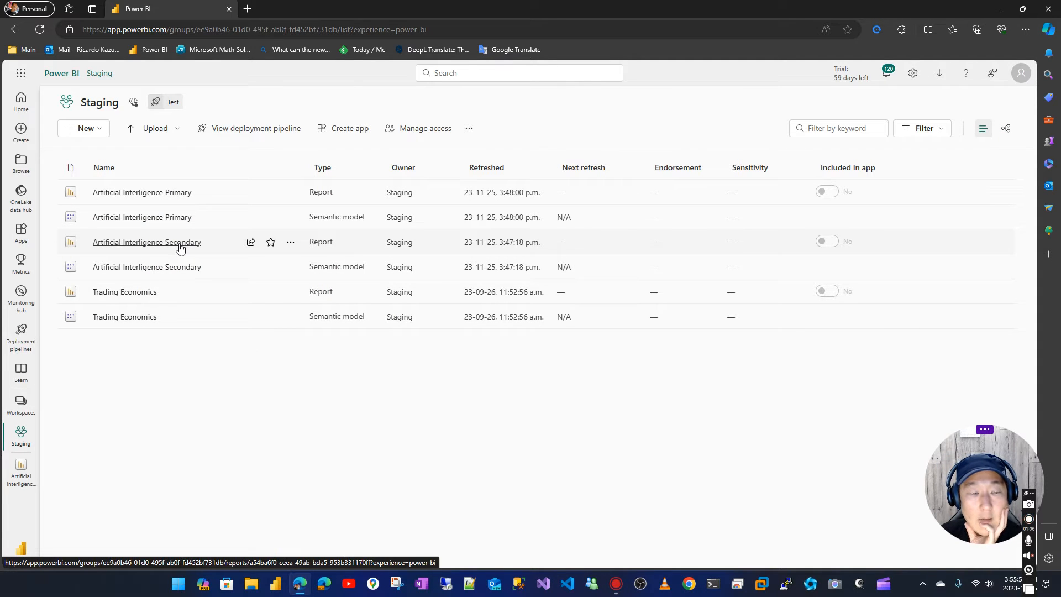
{"action": "left_click", "coordinate": [146, 242]}
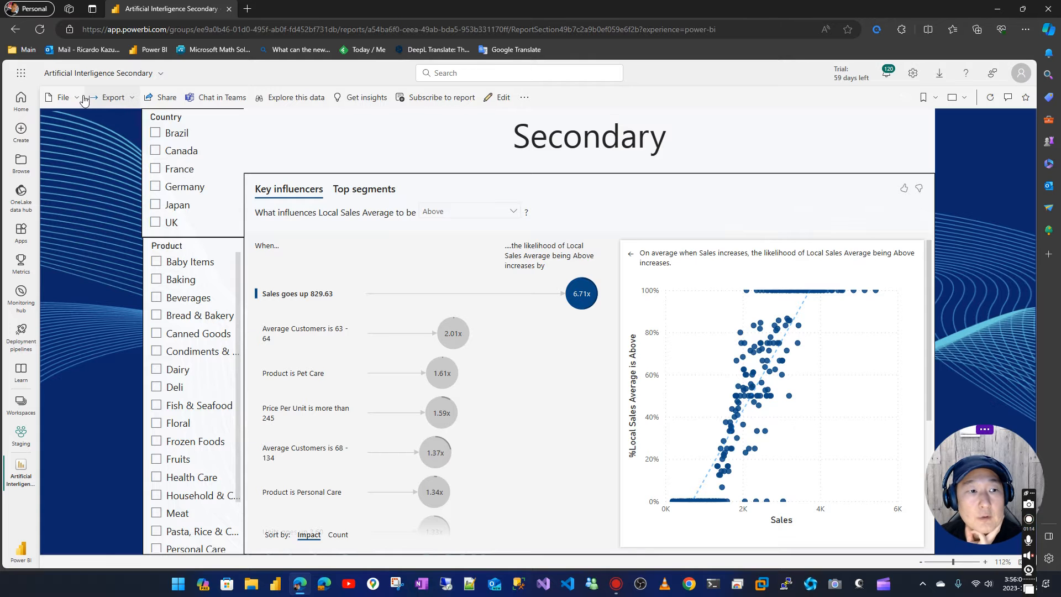
- Download the Secondary report as a live-connection .pbix copy and open the downloaded file
{"action": "left_click", "coordinate": [112, 97]}
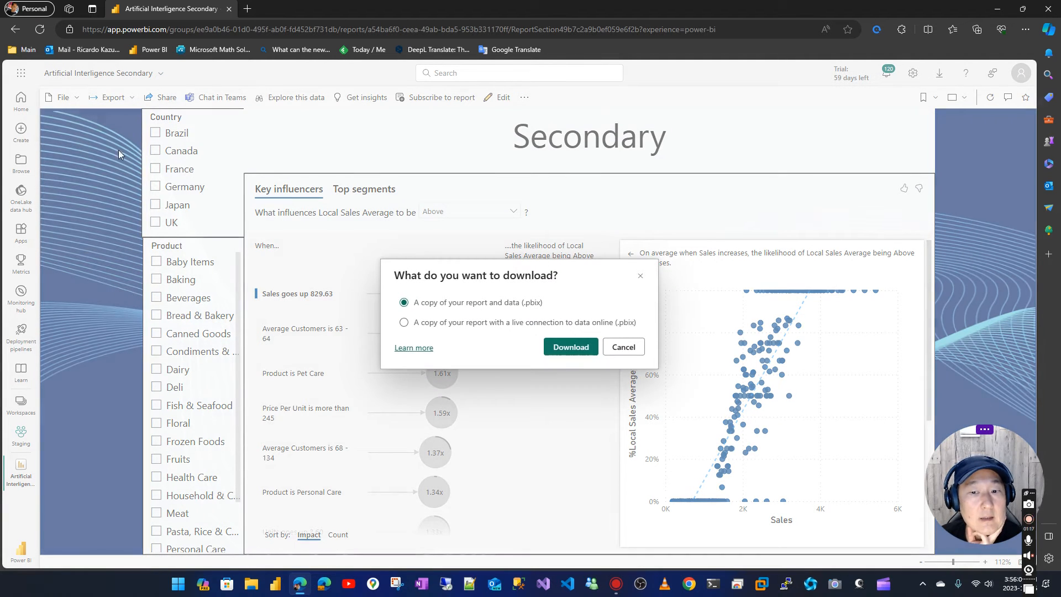
{"action": "left_click", "coordinate": [405, 322]}
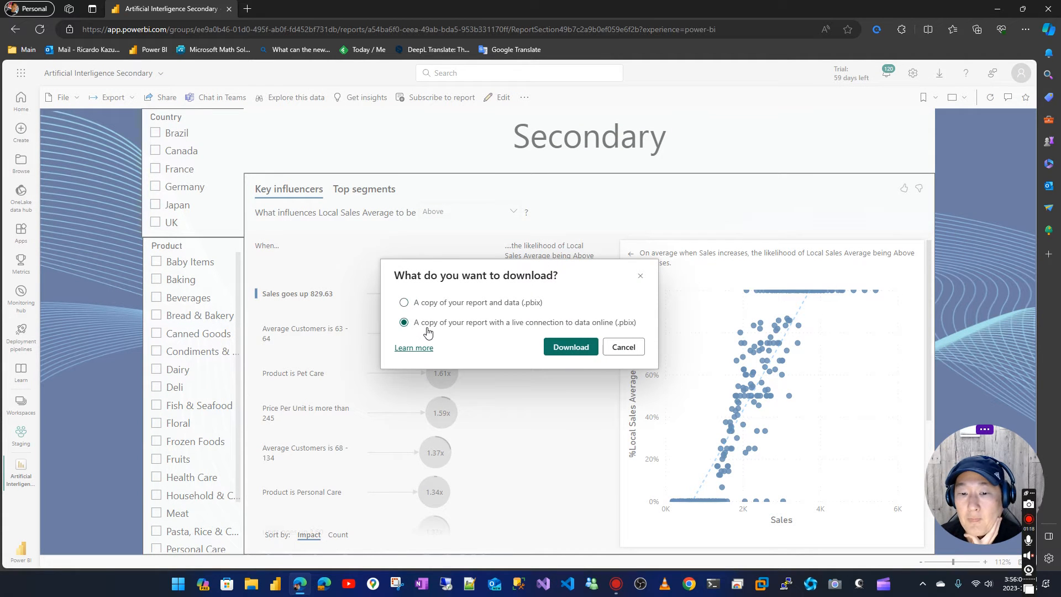
{"action": "left_click", "coordinate": [570, 346]}
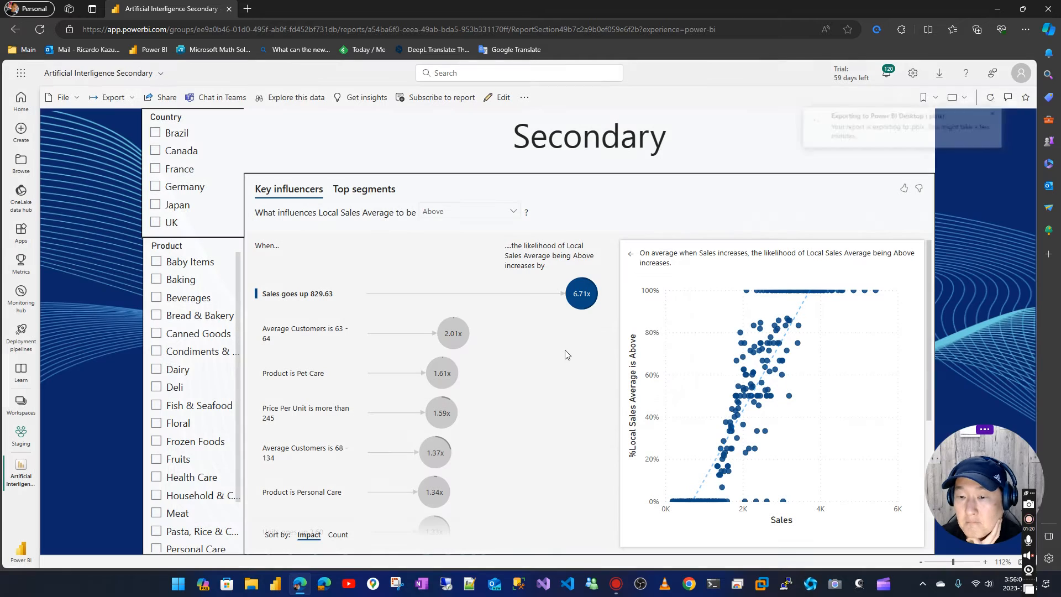
{"action": "left_click", "coordinate": [976, 29]}
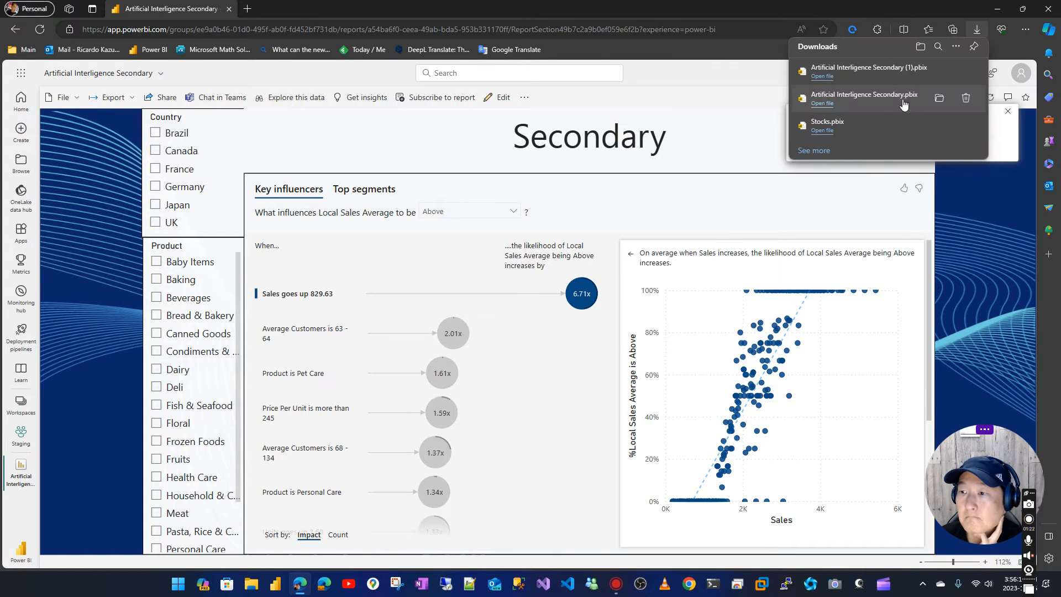
{"action": "mouse_move", "coordinate": [864, 98]}
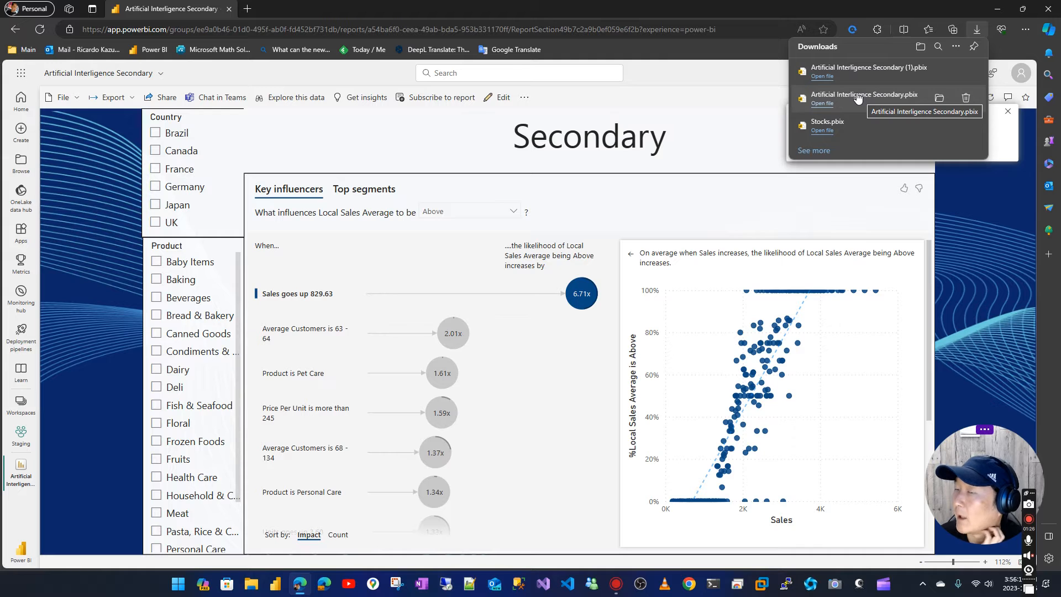
{"action": "left_click", "coordinate": [821, 103]}
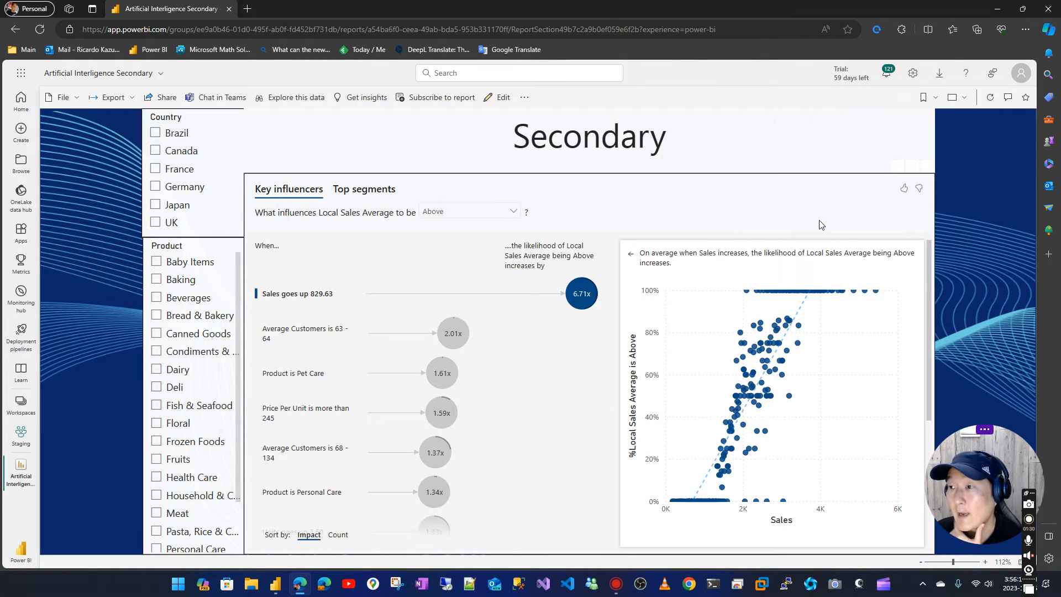
{"action": "mouse_move", "coordinate": [274, 583]}
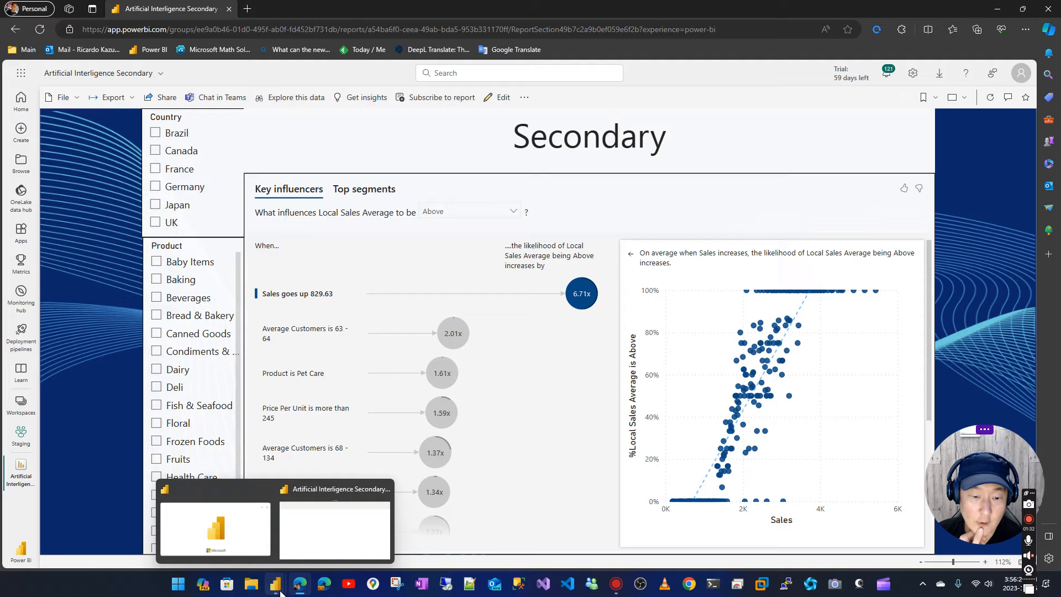
{"action": "mouse_move", "coordinate": [274, 584]}
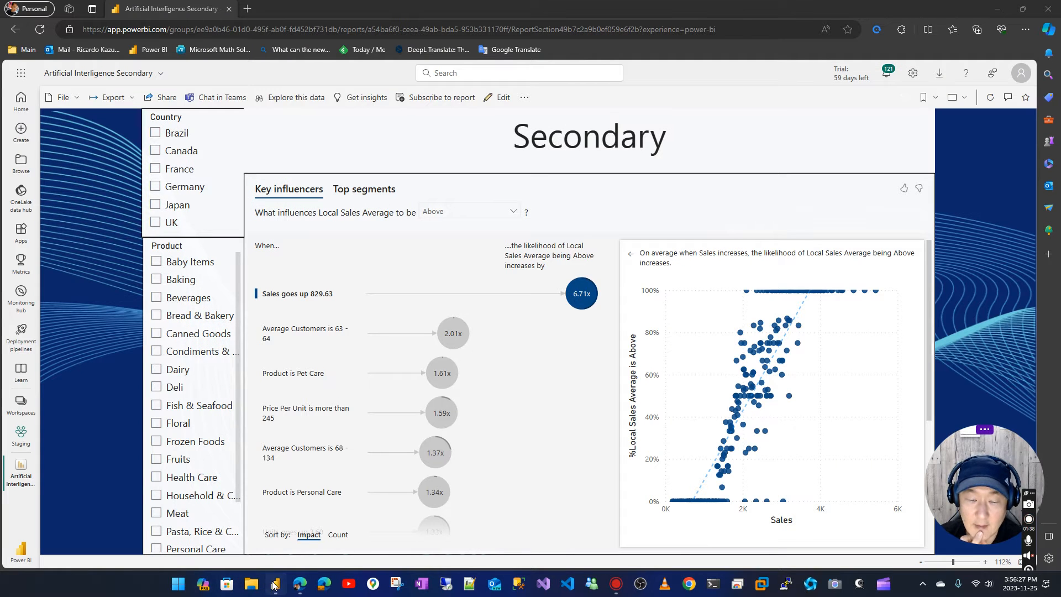
{"action": "left_click", "coordinate": [274, 582]}
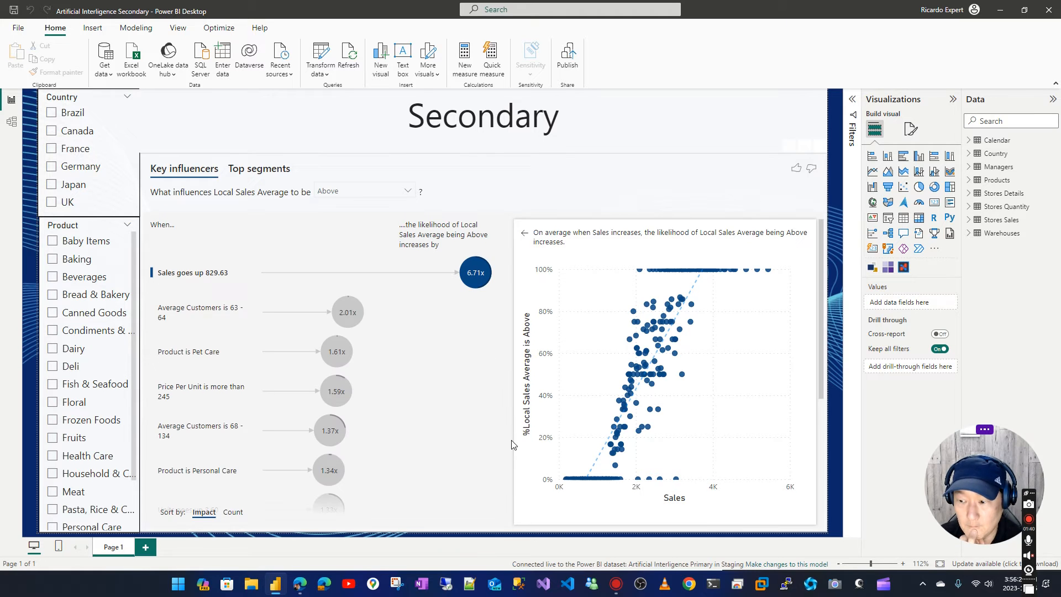
{"action": "mouse_move", "coordinate": [597, 569]}
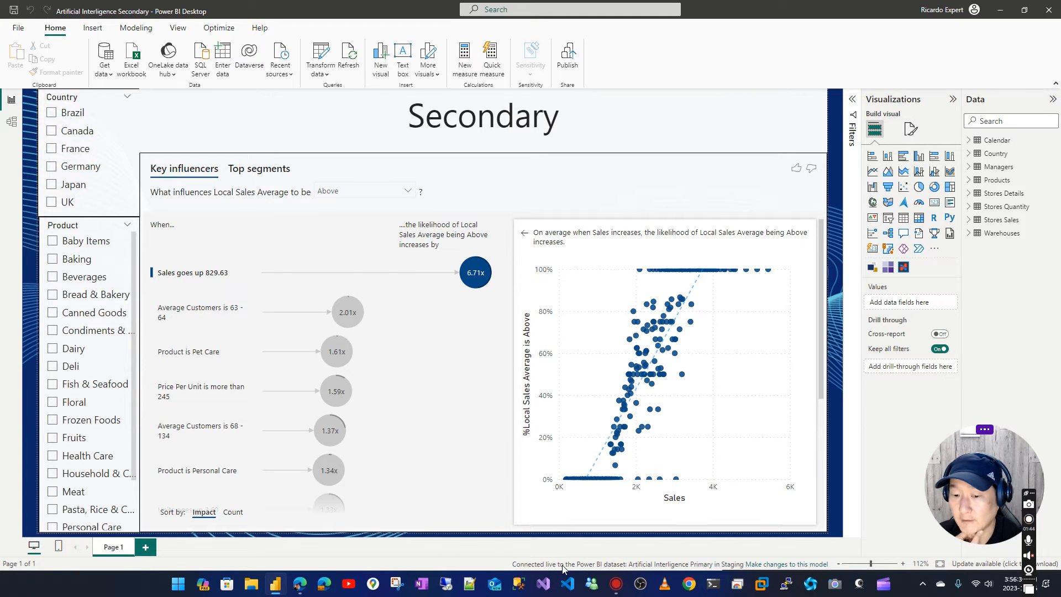
{"action": "mouse_move", "coordinate": [647, 569]}
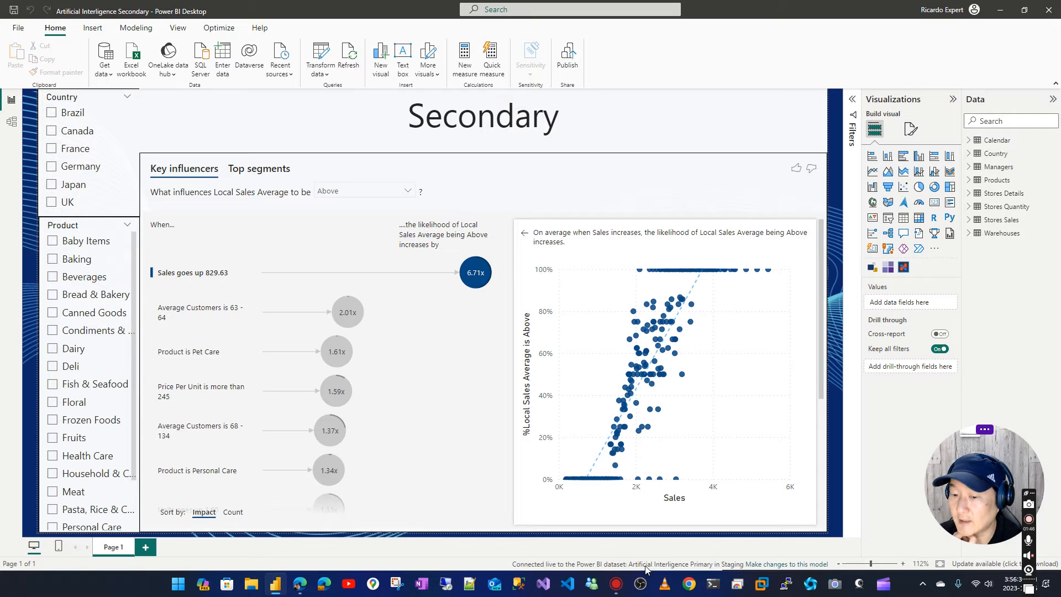
{"action": "mouse_move", "coordinate": [714, 566]}
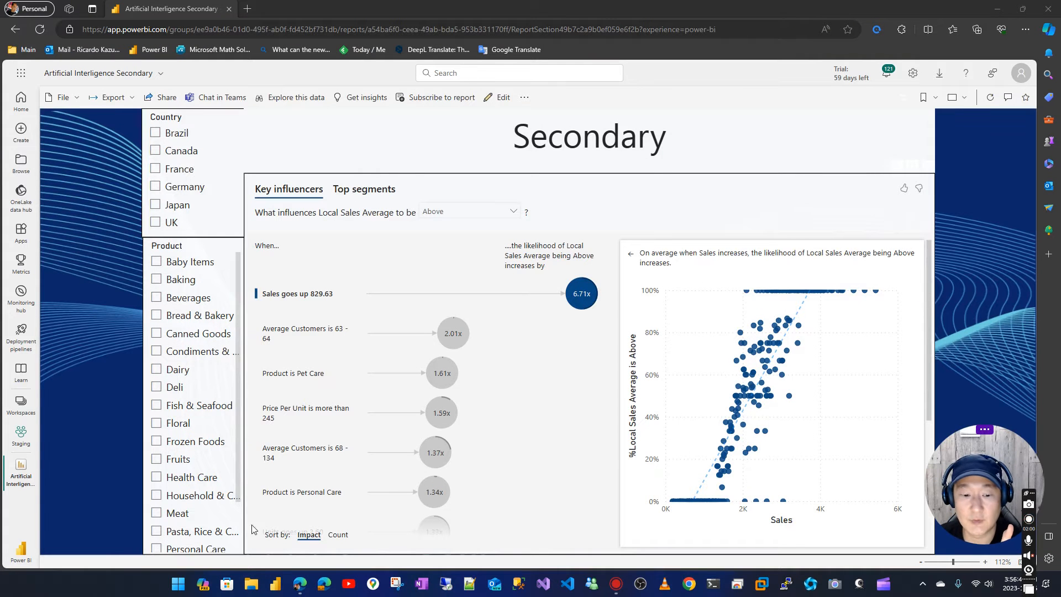
- In Downloads sorted by date modified, delete the older Secondary .pbix, keeping the newest copy
{"action": "left_click", "coordinate": [251, 584]}
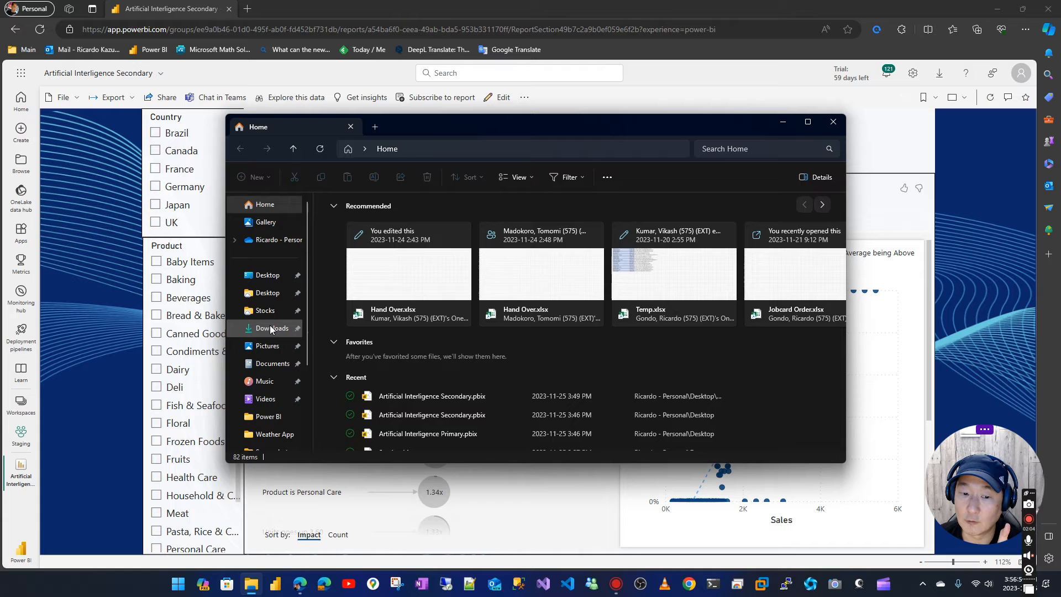
{"action": "left_click", "coordinate": [272, 329]}
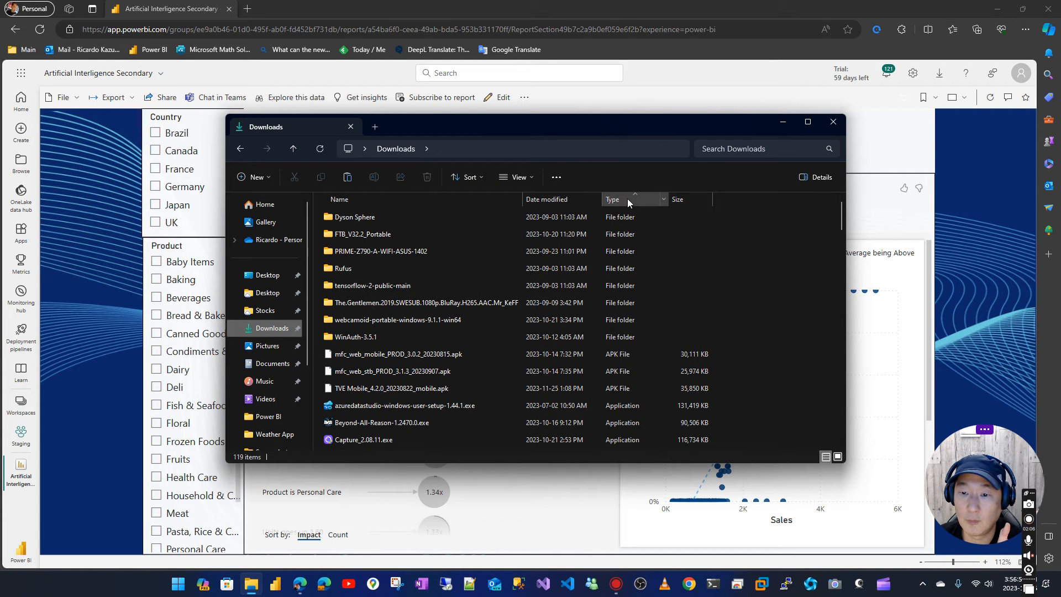
{"action": "left_click", "coordinate": [549, 199]}
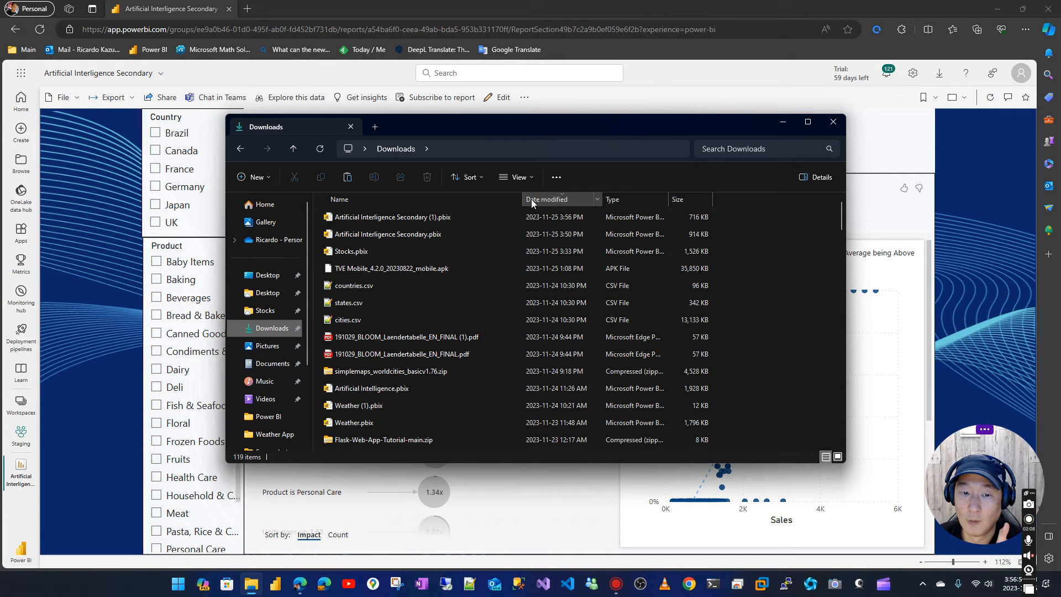
{"action": "left_click", "coordinate": [392, 216]}
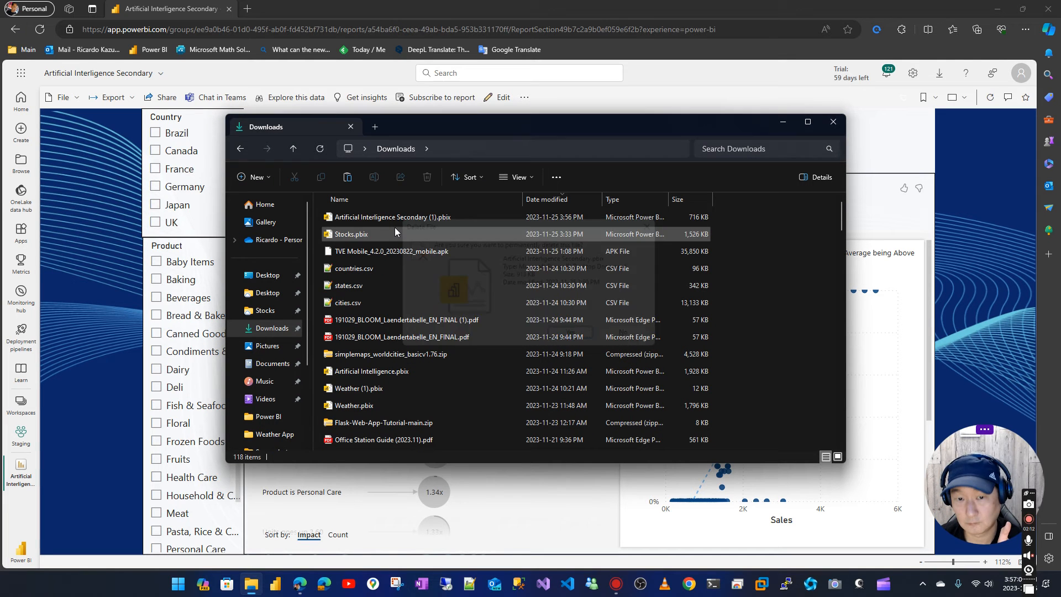
{"action": "left_click", "coordinate": [392, 217]}
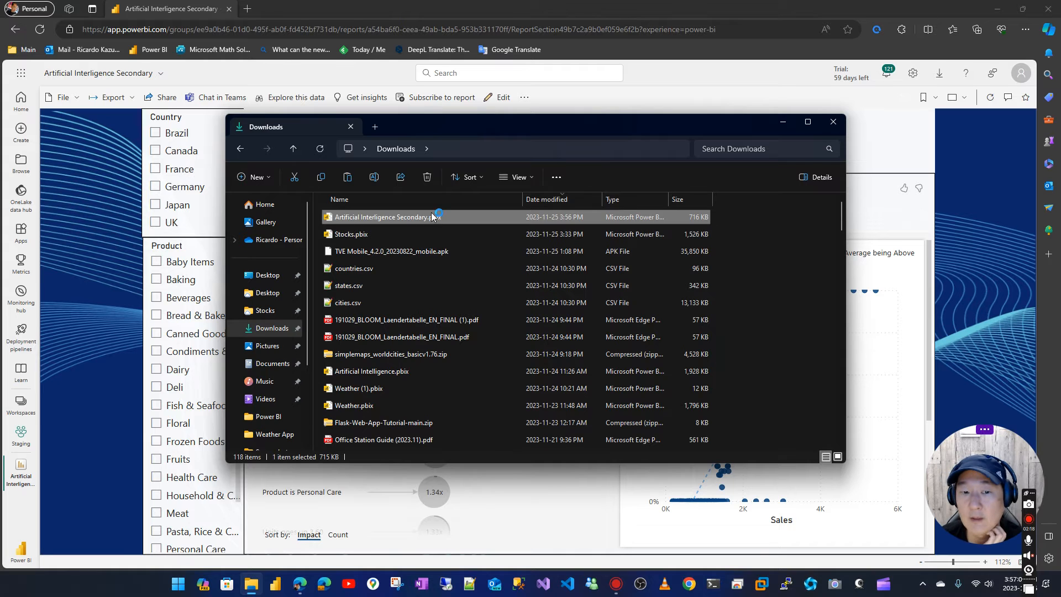
{"action": "left_click", "coordinate": [834, 122]}
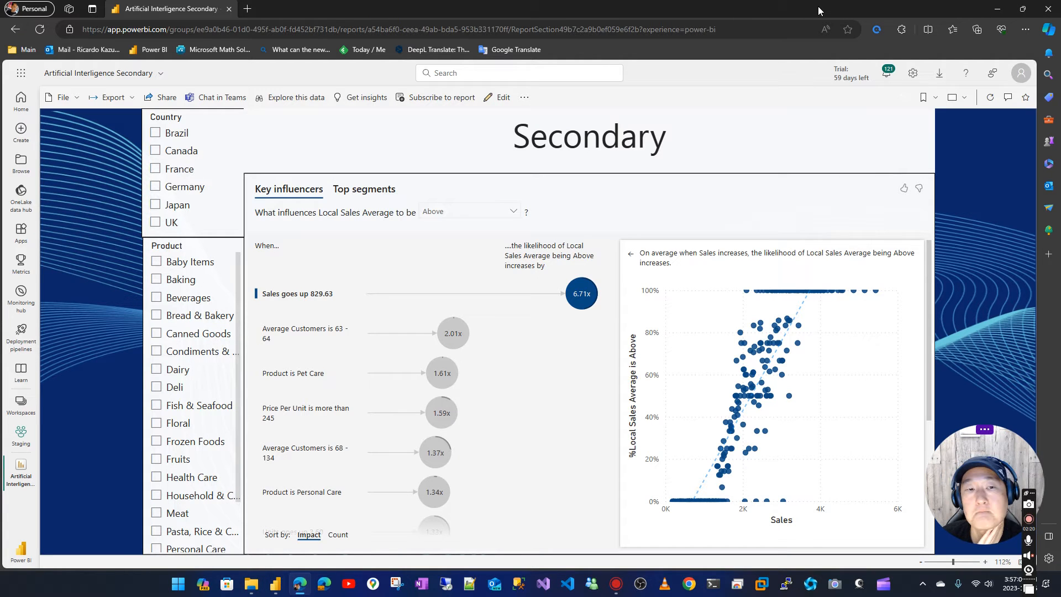
{"action": "mouse_move", "coordinate": [759, 116]}
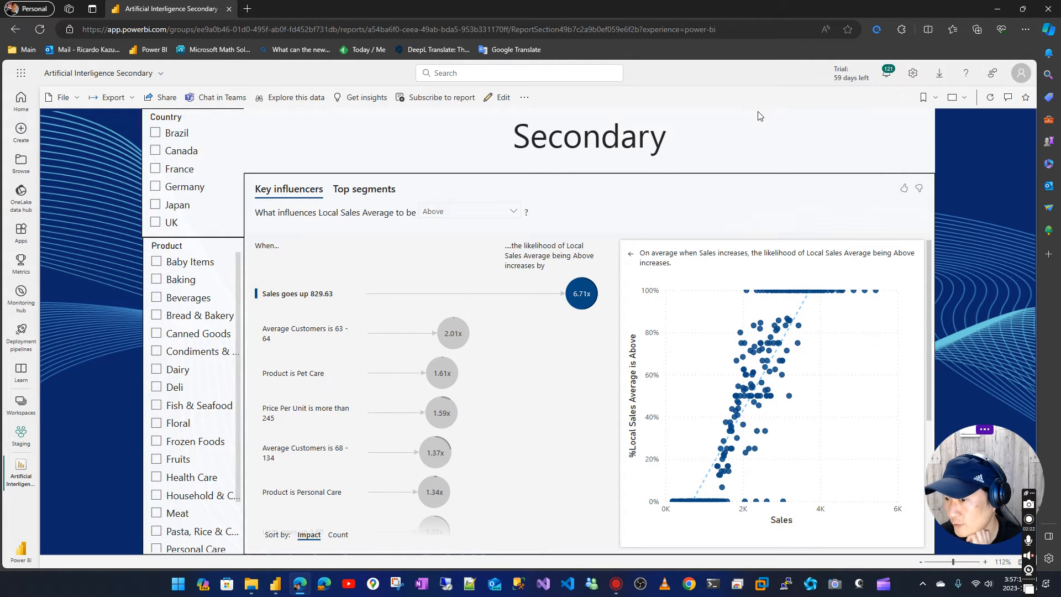
{"action": "mouse_move", "coordinate": [561, 234]}
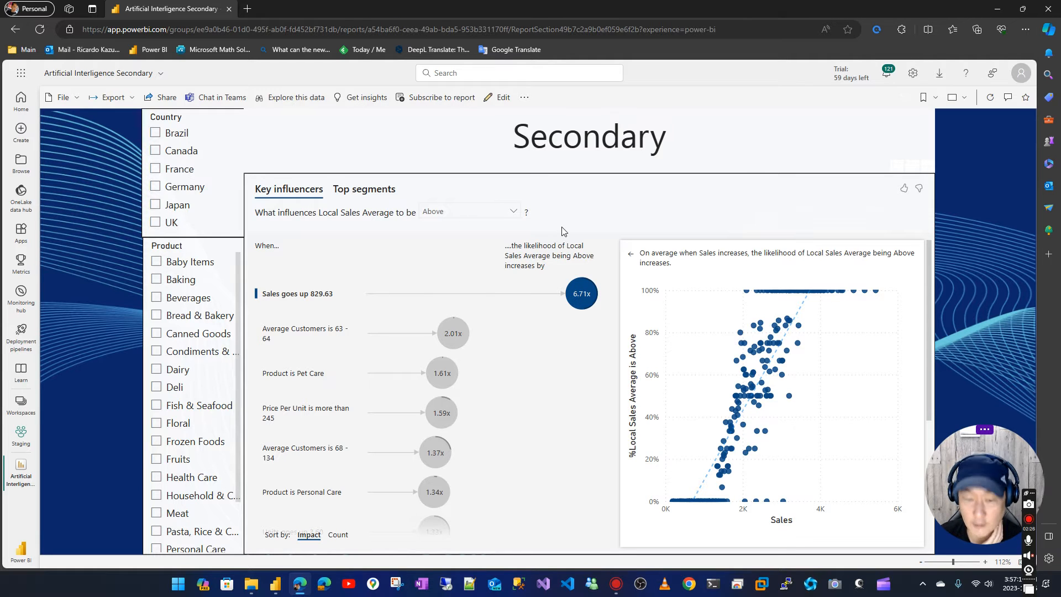
{"action": "mouse_move", "coordinate": [275, 583]}
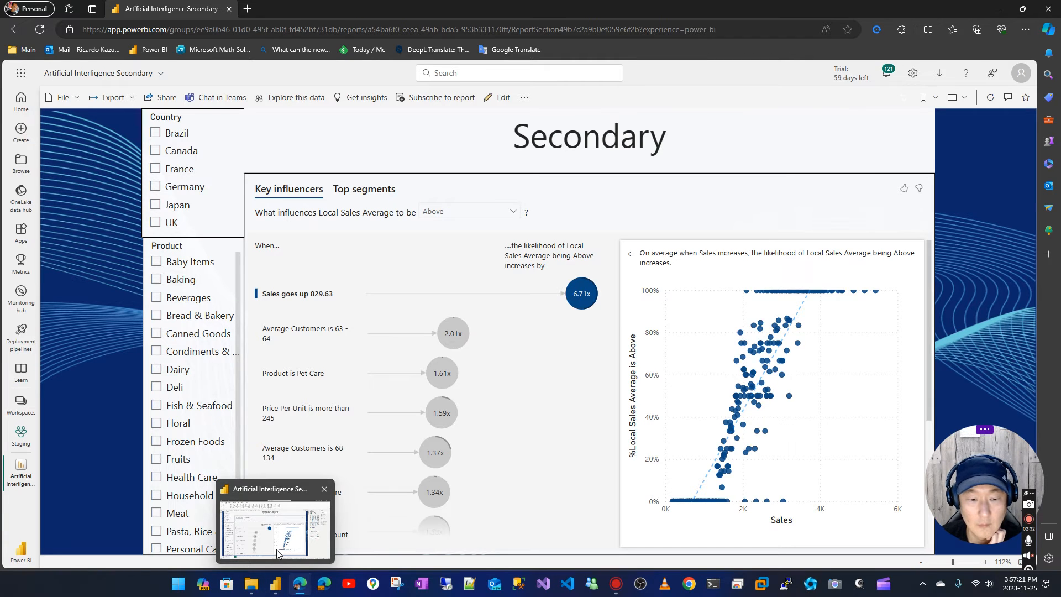
{"action": "left_click", "coordinate": [274, 529]}
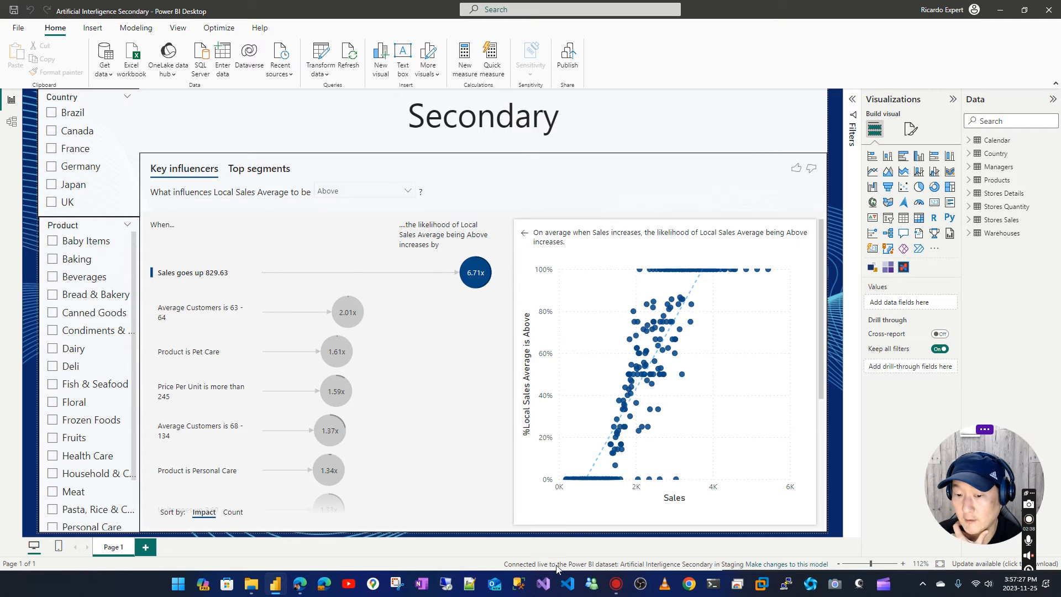
{"action": "mouse_move", "coordinate": [625, 568]}
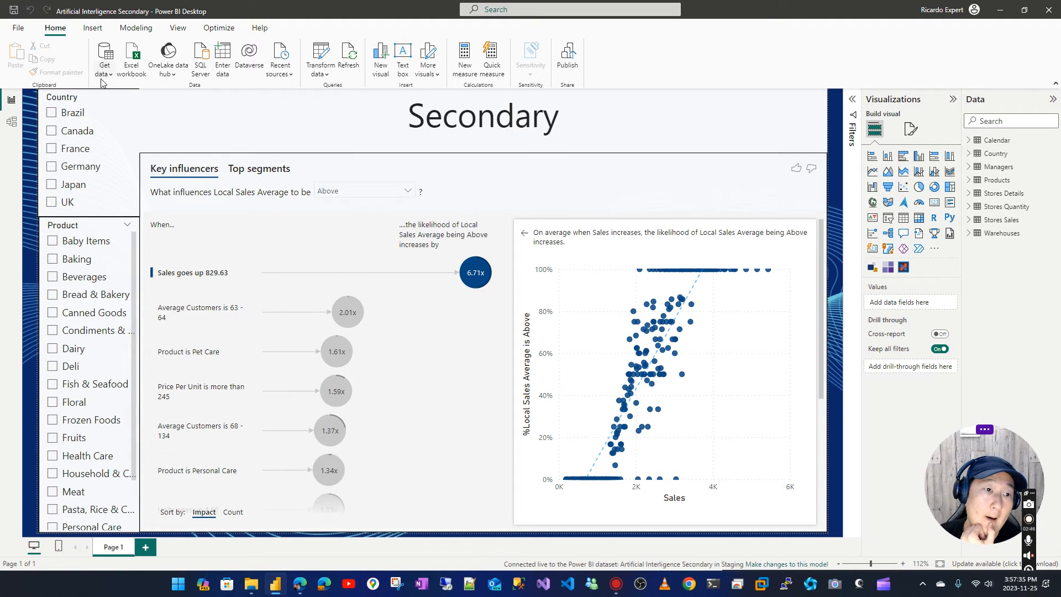
{"action": "mouse_move", "coordinate": [321, 58]}
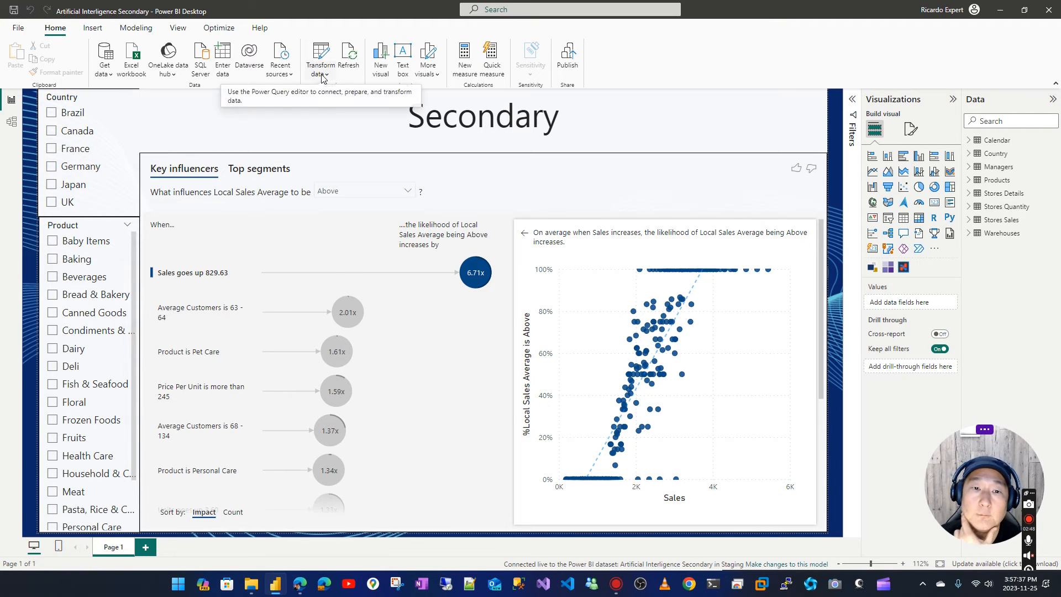
- Show the OneLake data hub listing Staging's Secondary and Primary datasets
{"action": "left_click", "coordinate": [319, 56]}
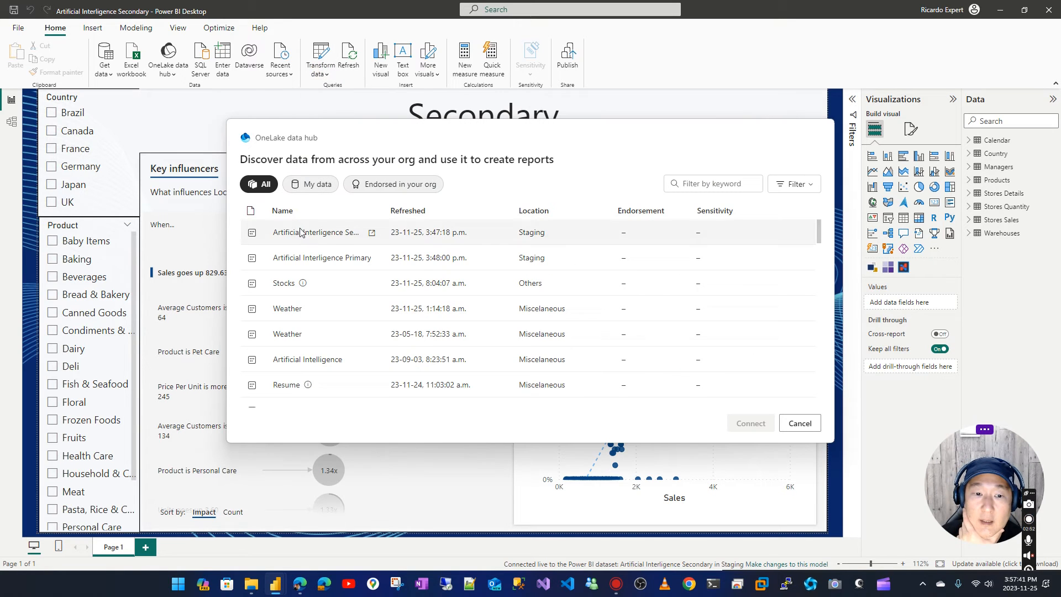
- Connect the Secondary report live to the Artificial Intelligence Primary dataset in Staging
{"action": "left_click", "coordinate": [315, 232]}
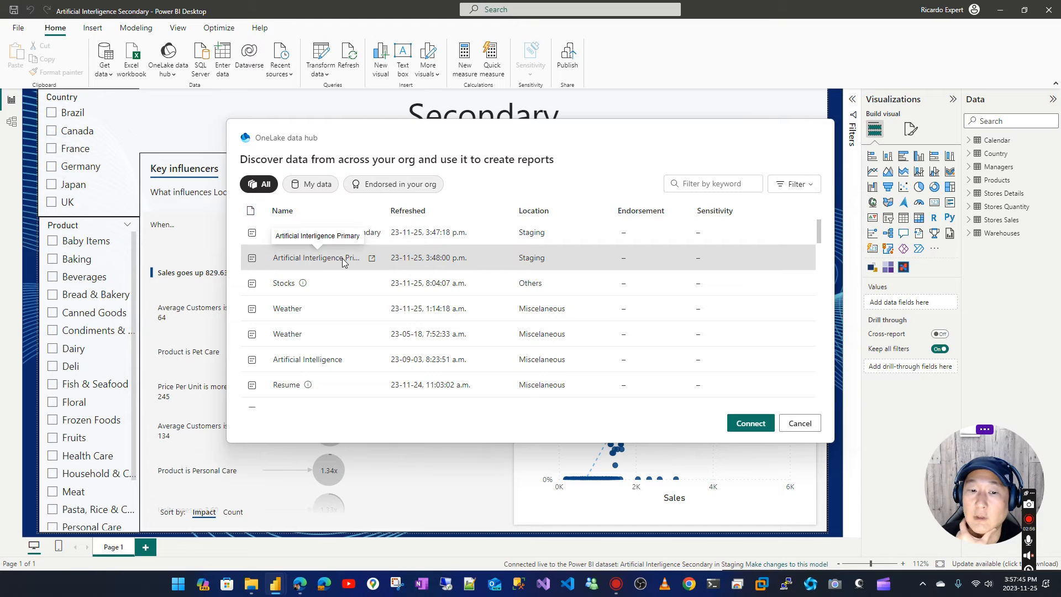
{"action": "left_click", "coordinate": [798, 423]}
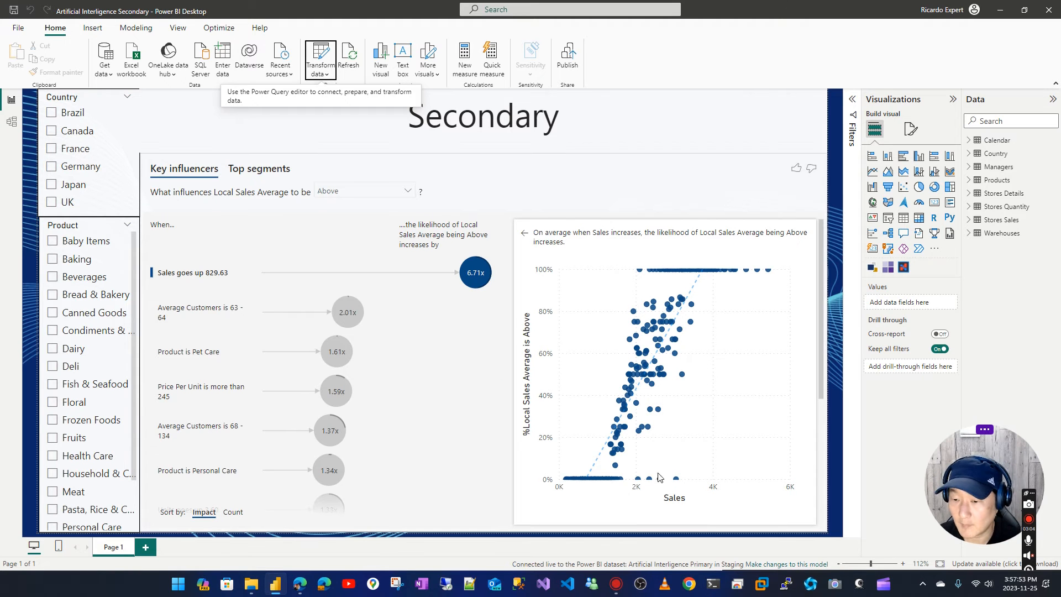
{"action": "mouse_move", "coordinate": [554, 571]}
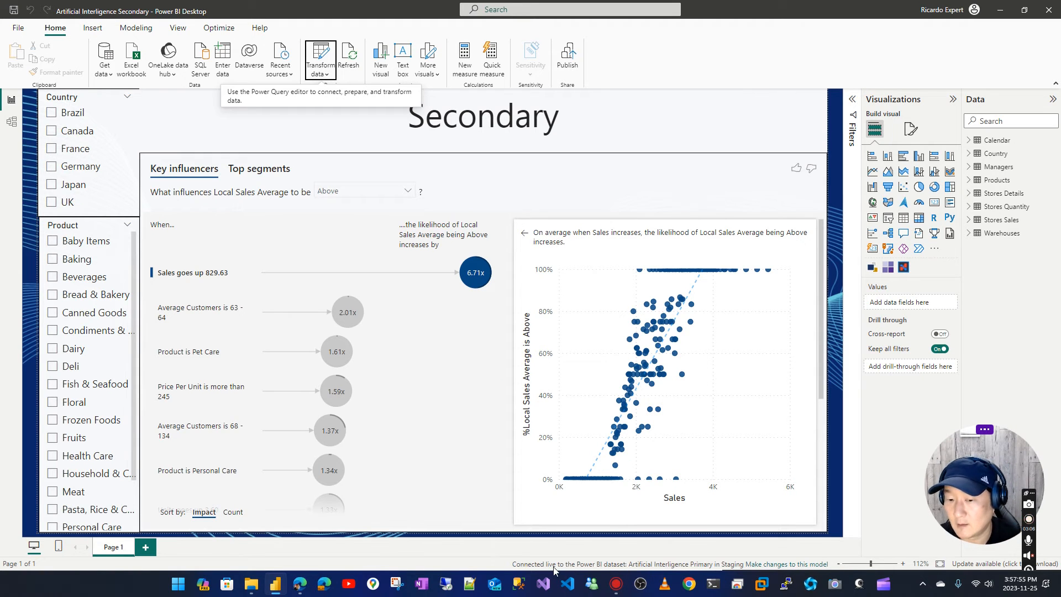
{"action": "mouse_move", "coordinate": [618, 572]}
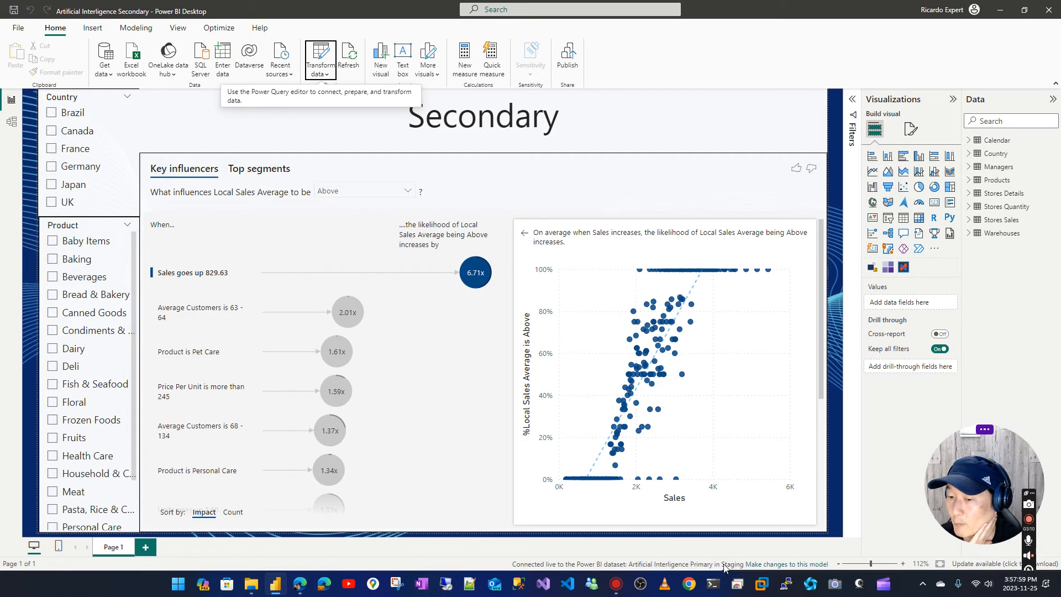
{"action": "mouse_move", "coordinate": [704, 158]}
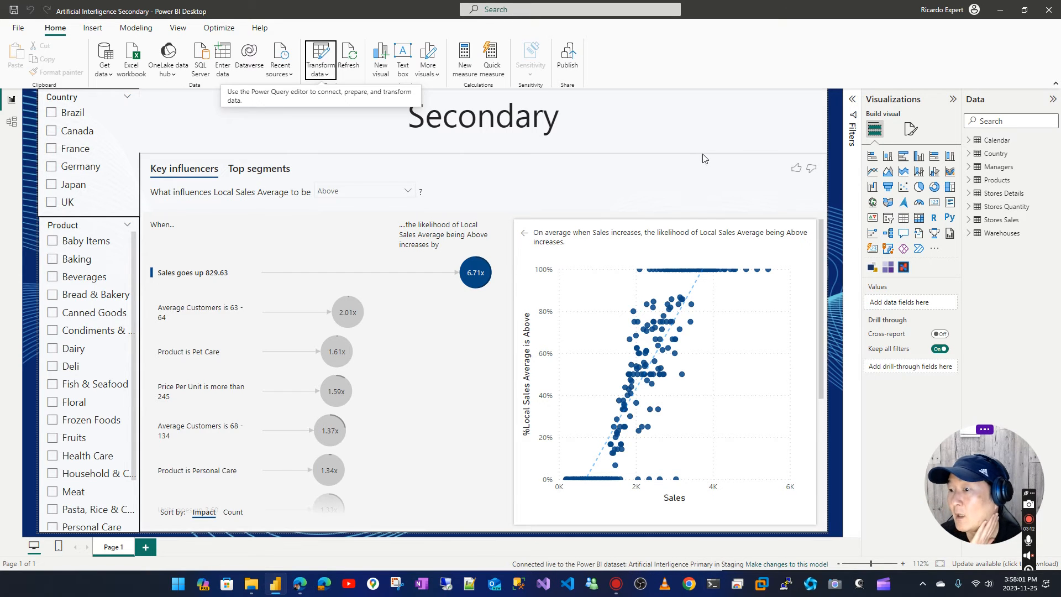
{"action": "mouse_move", "coordinate": [976, 146]}
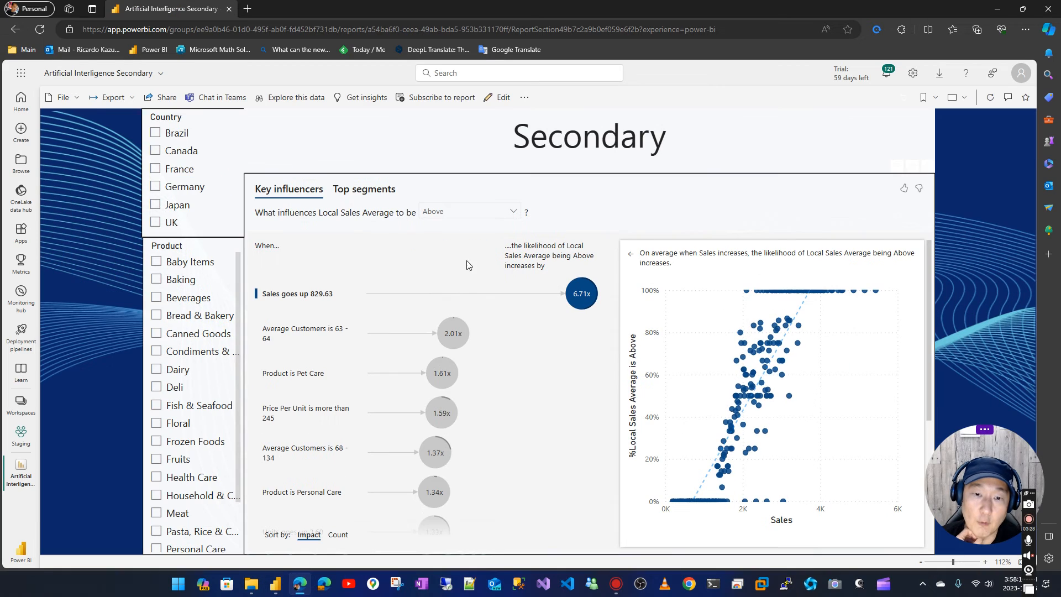
{"action": "left_click", "coordinate": [161, 73]}
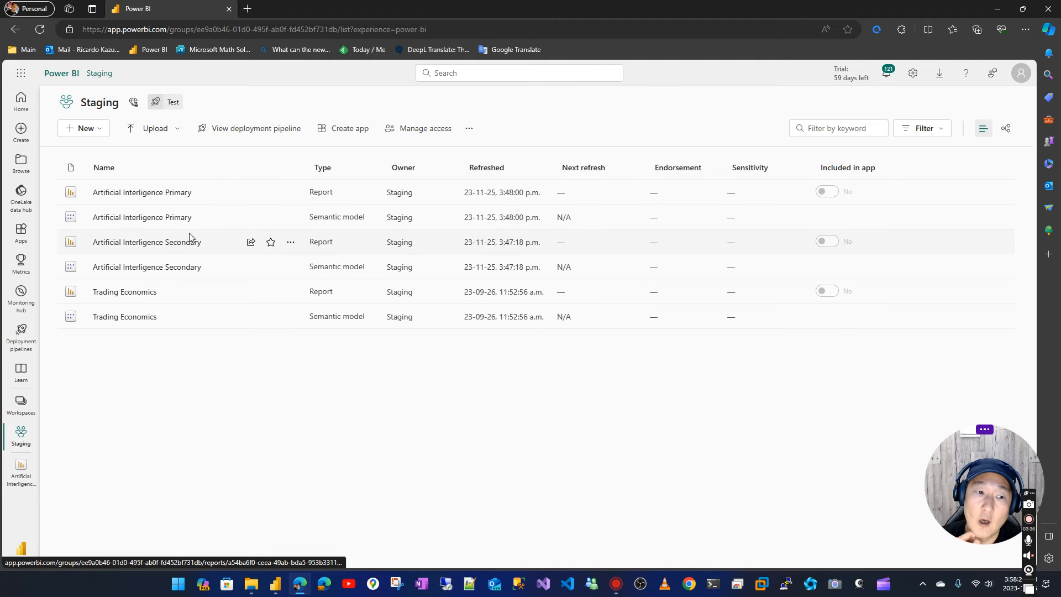
{"action": "mouse_move", "coordinate": [160, 254]}
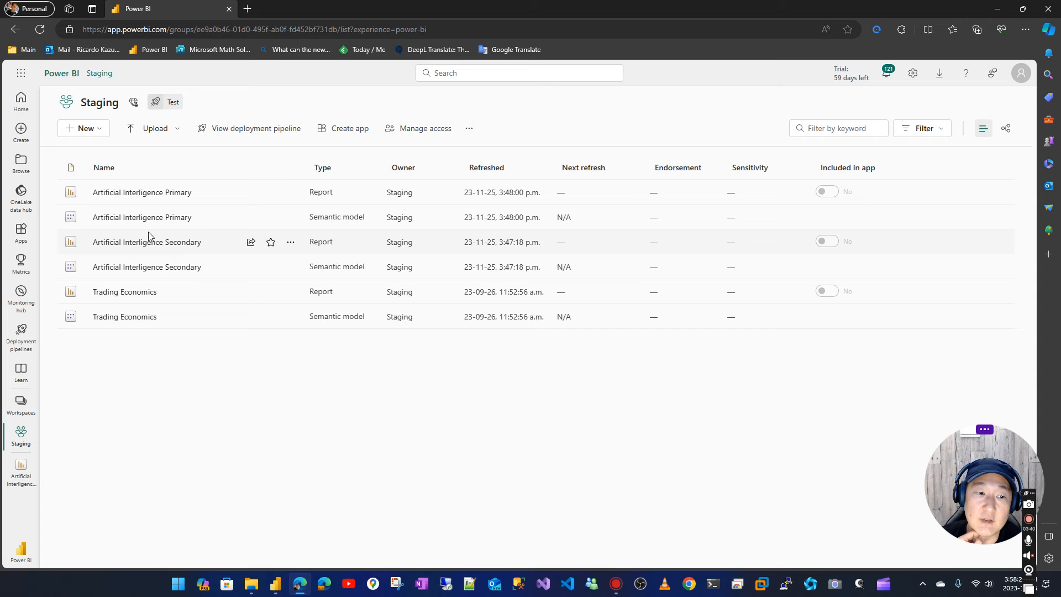
{"action": "mouse_move", "coordinate": [143, 218]}
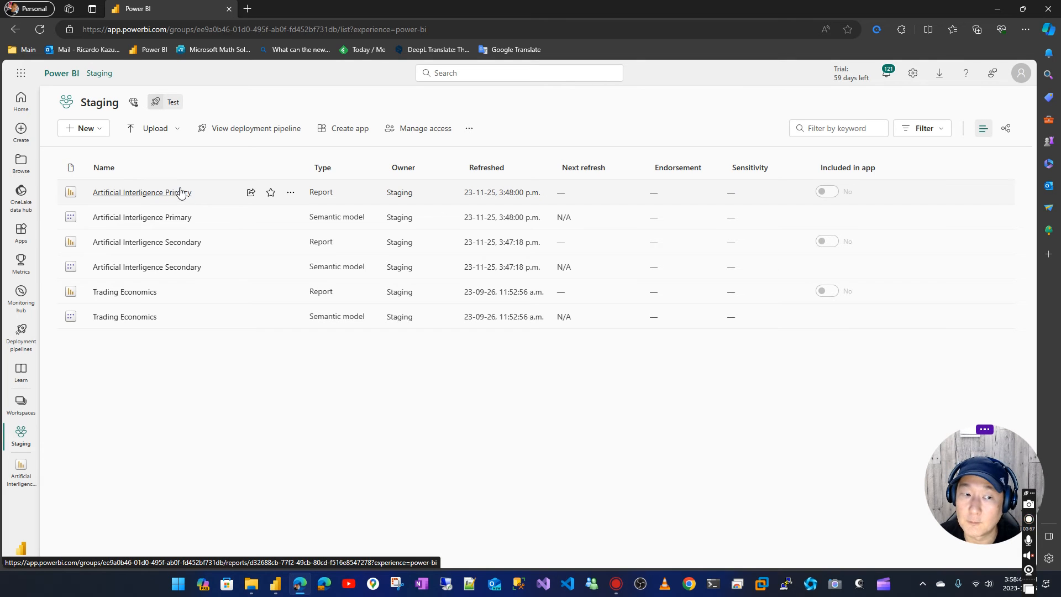
{"action": "mouse_move", "coordinate": [274, 396]}
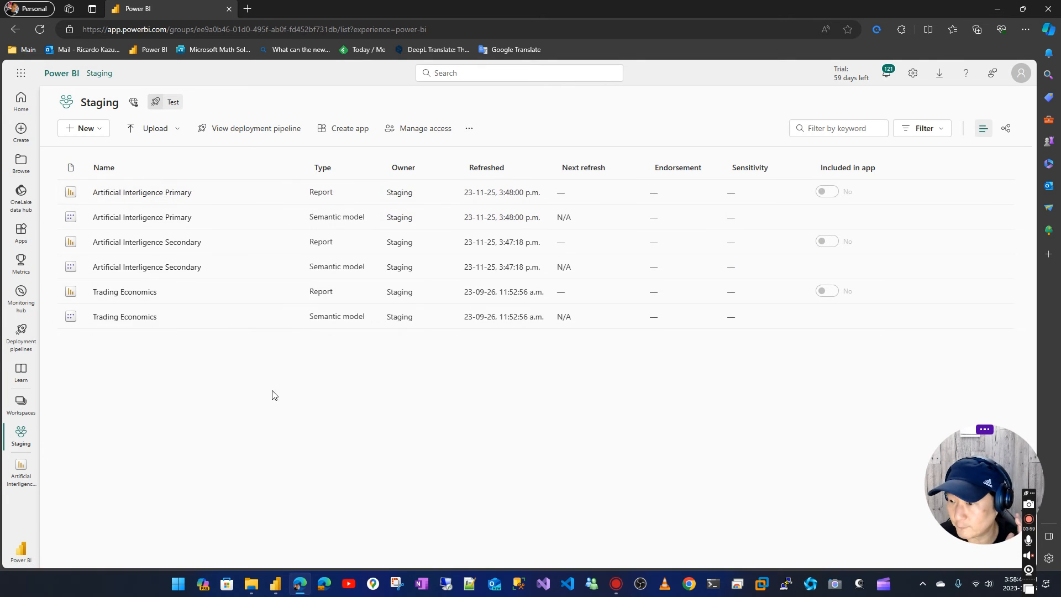
{"action": "mouse_move", "coordinate": [234, 216]}
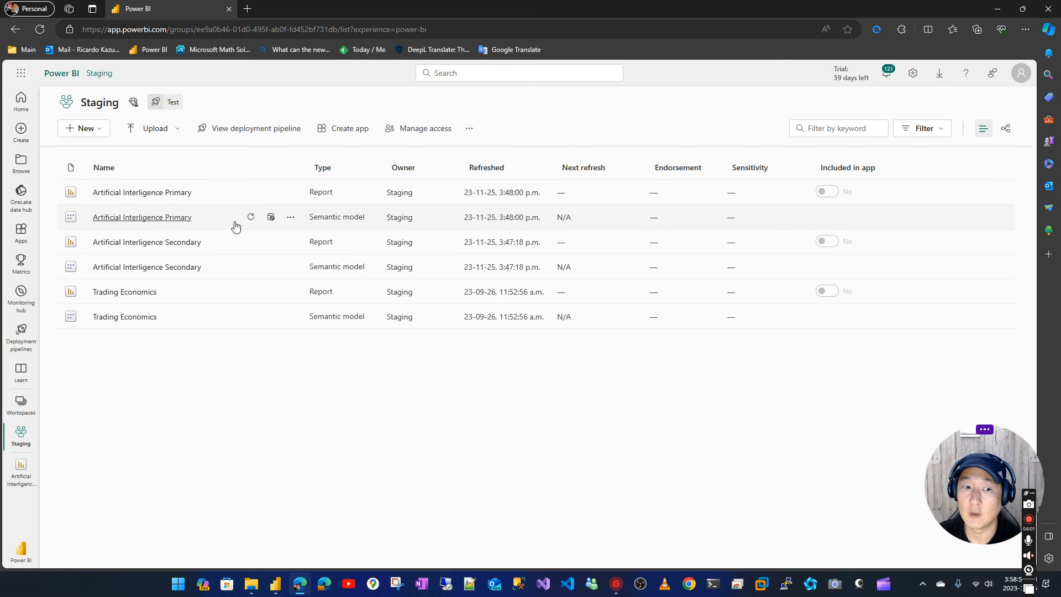
{"action": "mouse_move", "coordinate": [147, 242]}
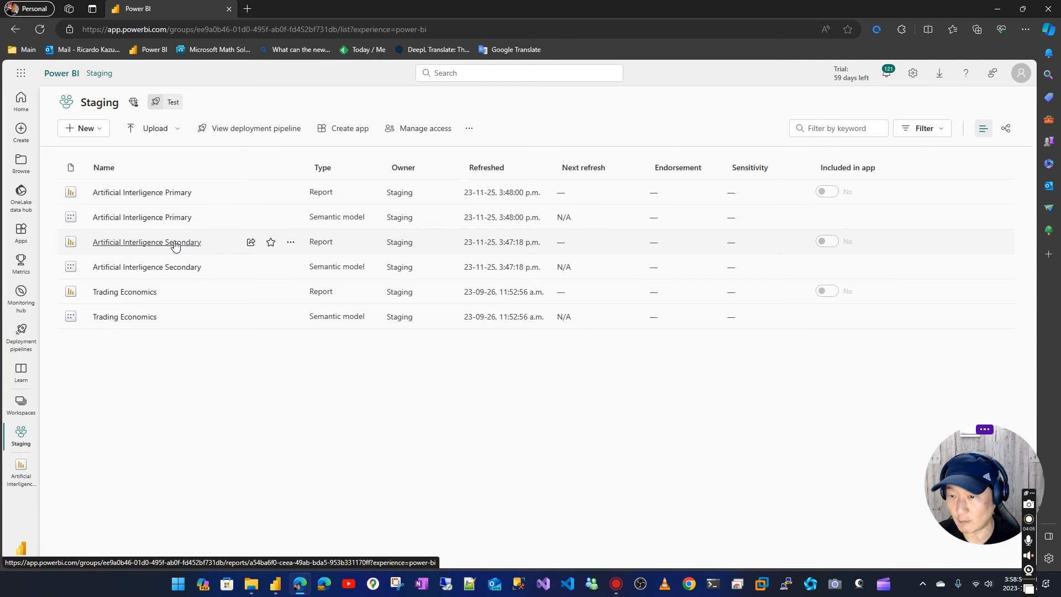
{"action": "mouse_move", "coordinate": [143, 216]}
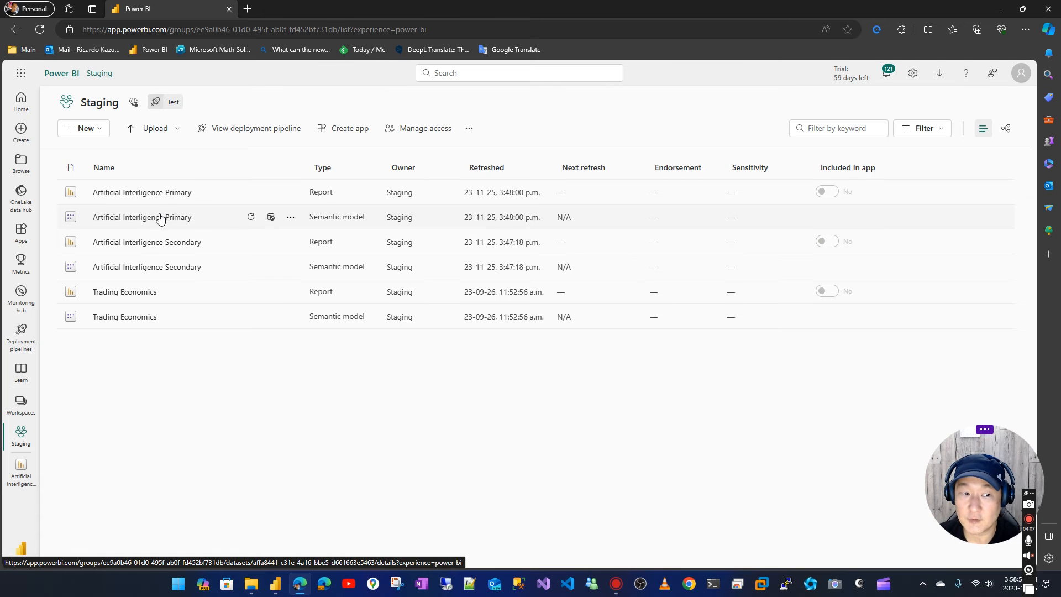
{"action": "mouse_move", "coordinate": [175, 224]}
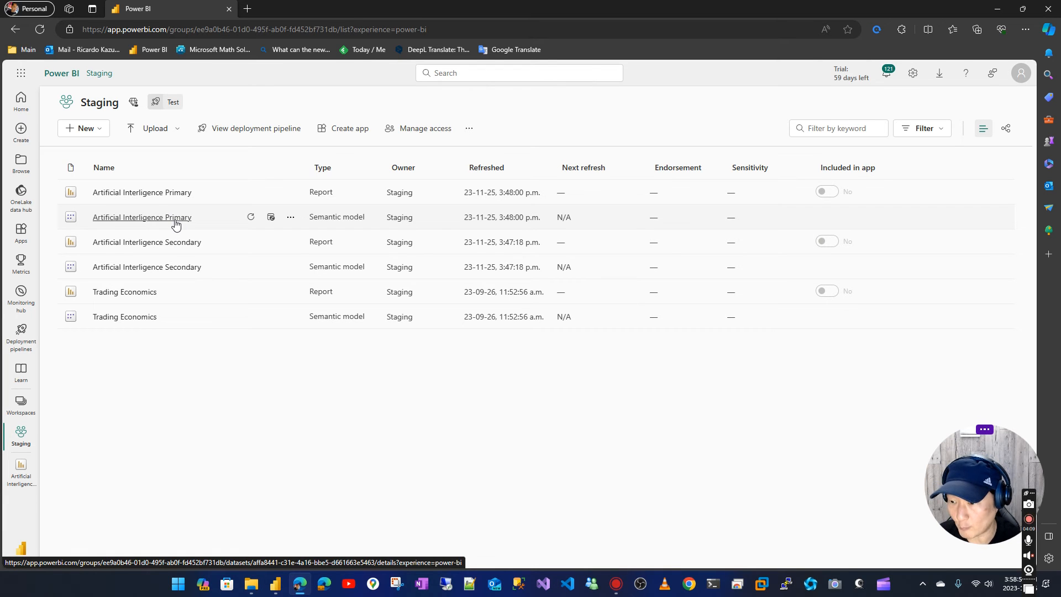
{"action": "mouse_move", "coordinate": [578, 391]}
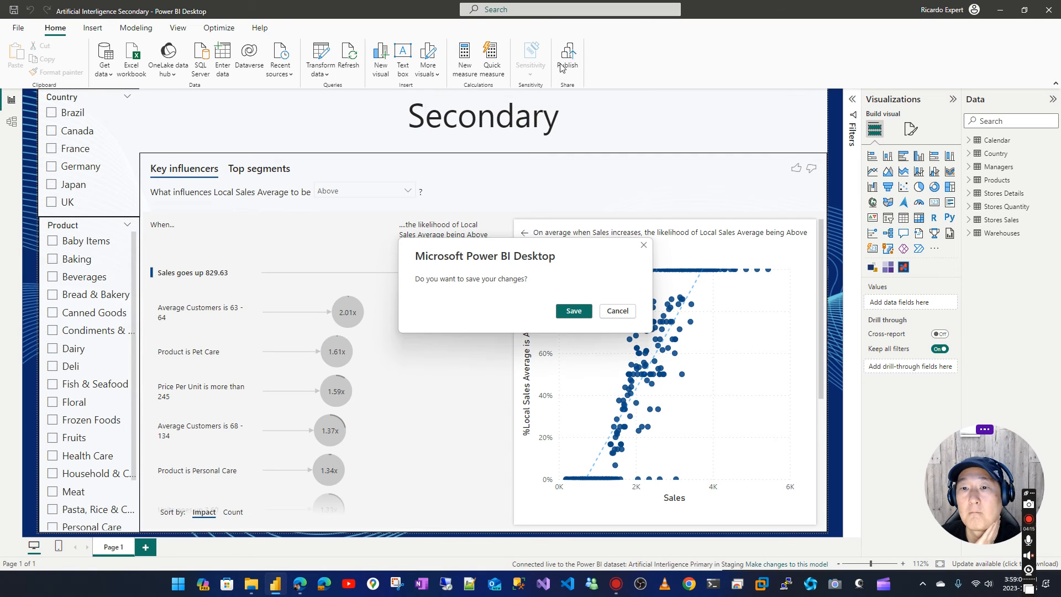
- Save the rebound Secondary report and publish it to the Staging workspace
{"action": "left_click", "coordinate": [572, 311]}
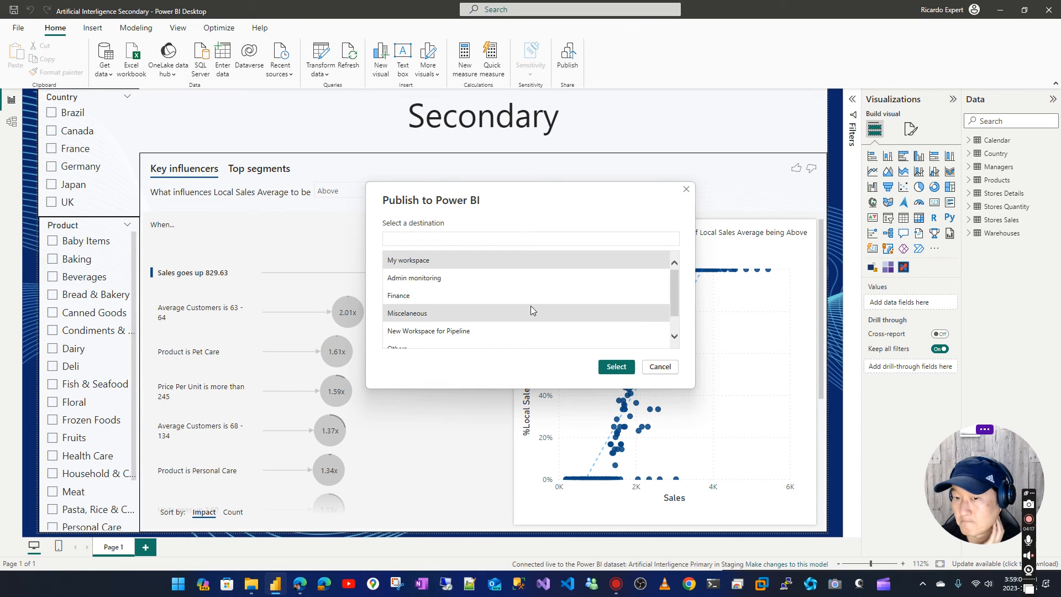
{"action": "left_click", "coordinate": [614, 366]}
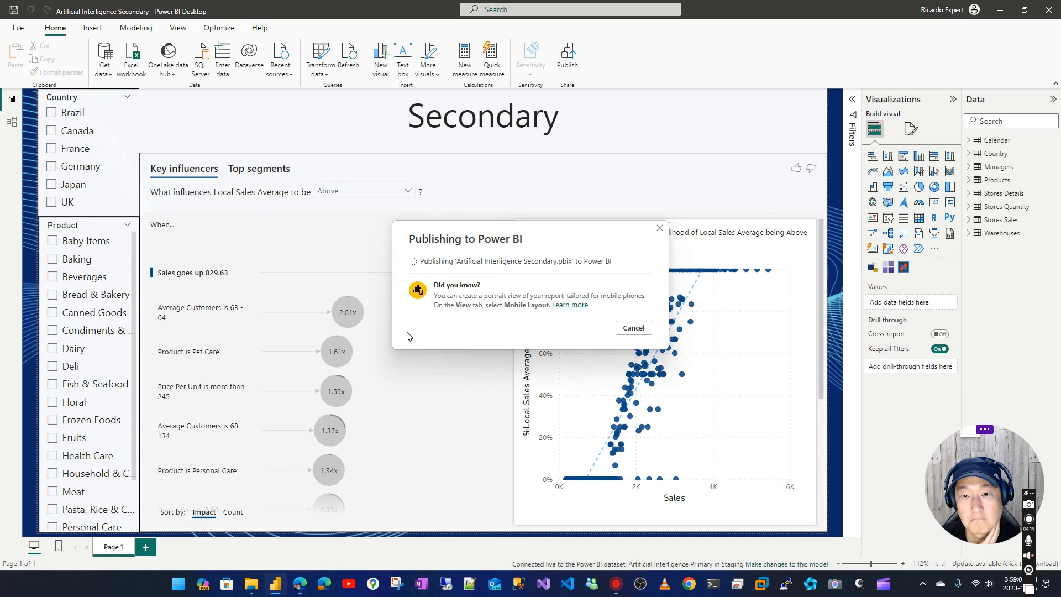
{"action": "mouse_move", "coordinate": [490, 320]}
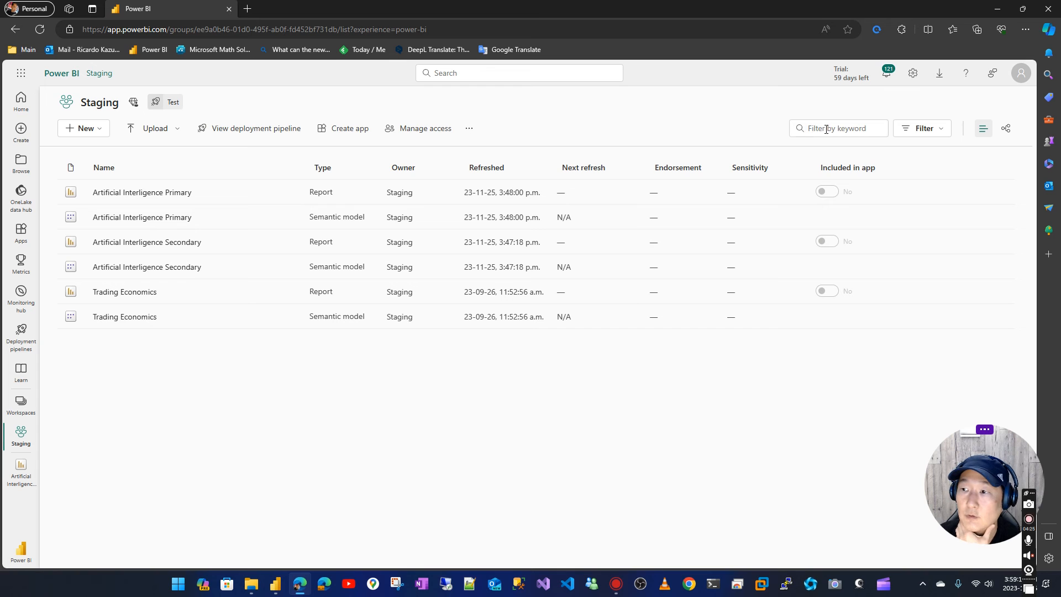
{"action": "mouse_move", "coordinate": [23, 28]}
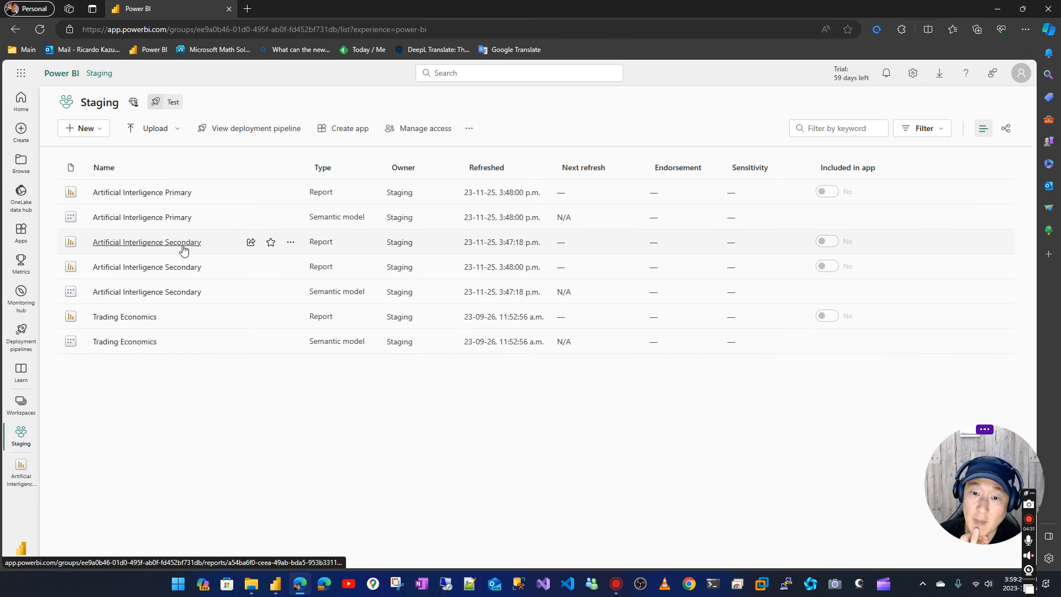
{"action": "mouse_move", "coordinate": [188, 242]}
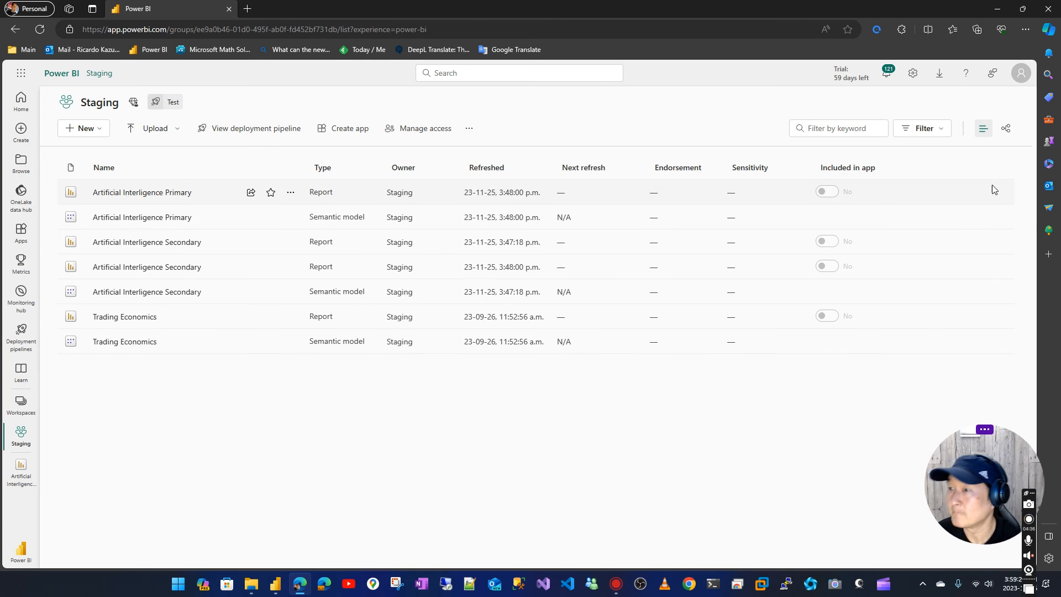
- Switch Staging, now listing a second Secondary report, to lineage view
{"action": "left_click", "coordinate": [1009, 128]}
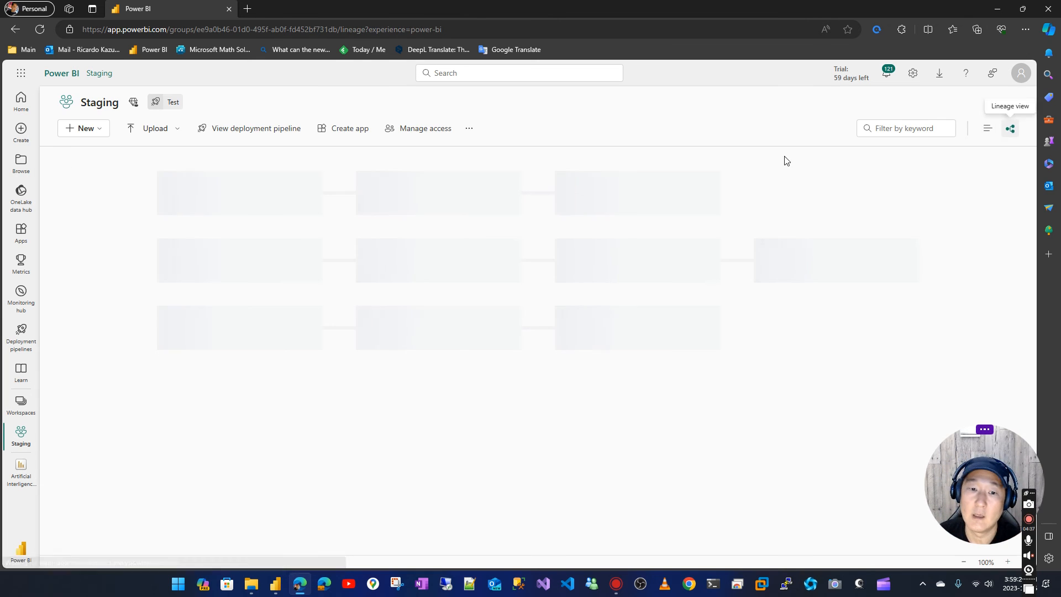
- Show Report details for the Secondary report fed by the Primary semantic model
{"action": "left_click", "coordinate": [1010, 128]}
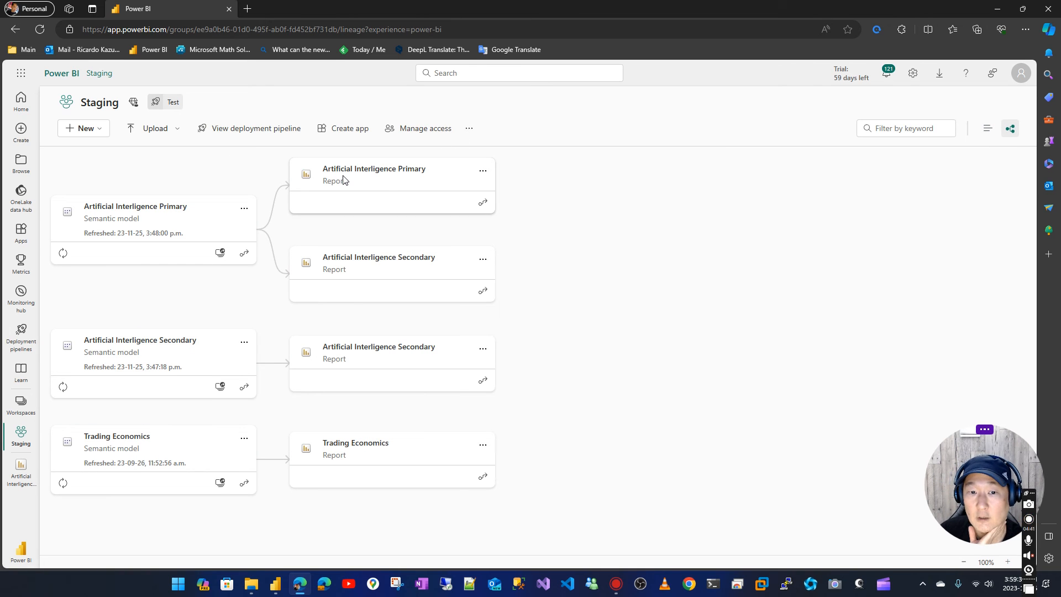
{"action": "mouse_move", "coordinate": [429, 267]}
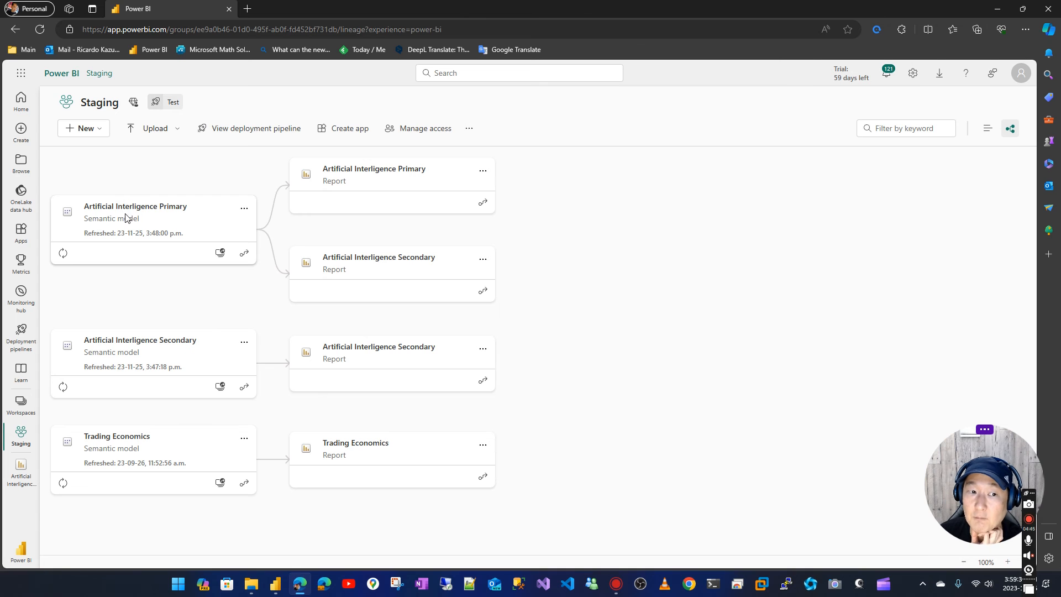
{"action": "mouse_move", "coordinate": [216, 321]}
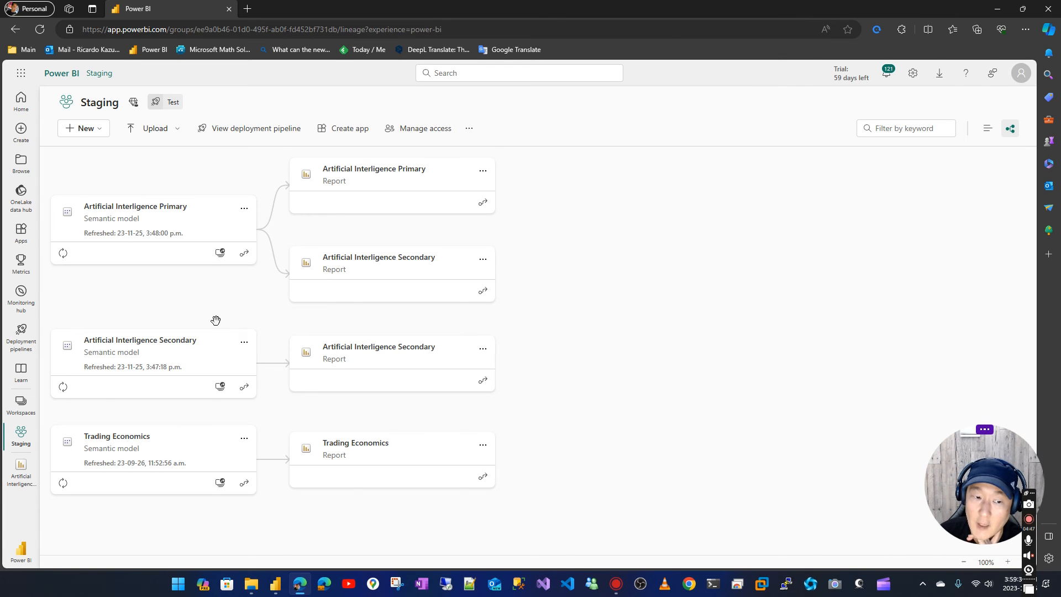
{"action": "mouse_move", "coordinate": [181, 327]}
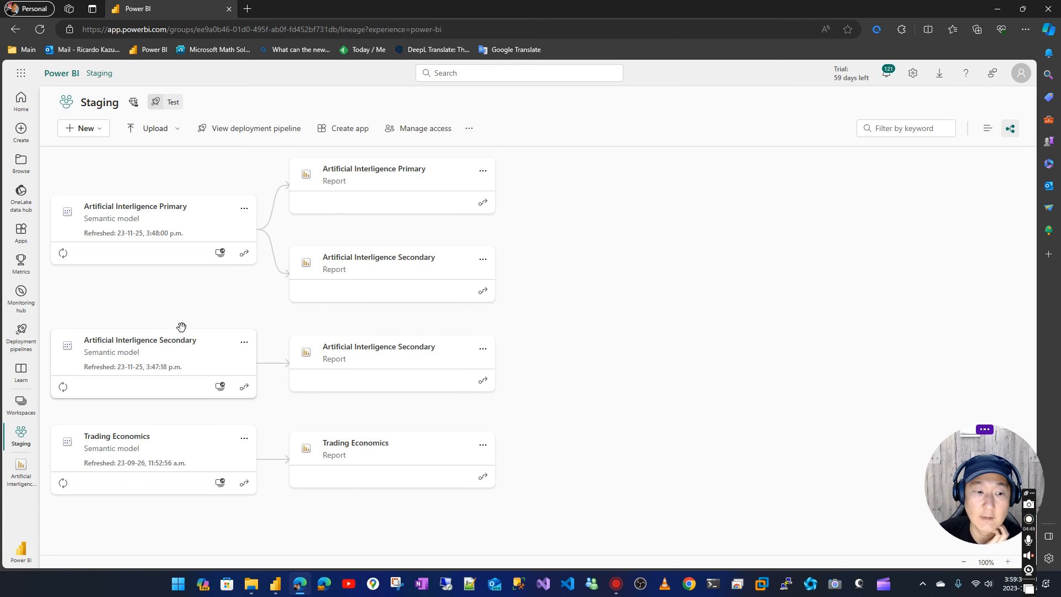
{"action": "mouse_move", "coordinate": [484, 362]}
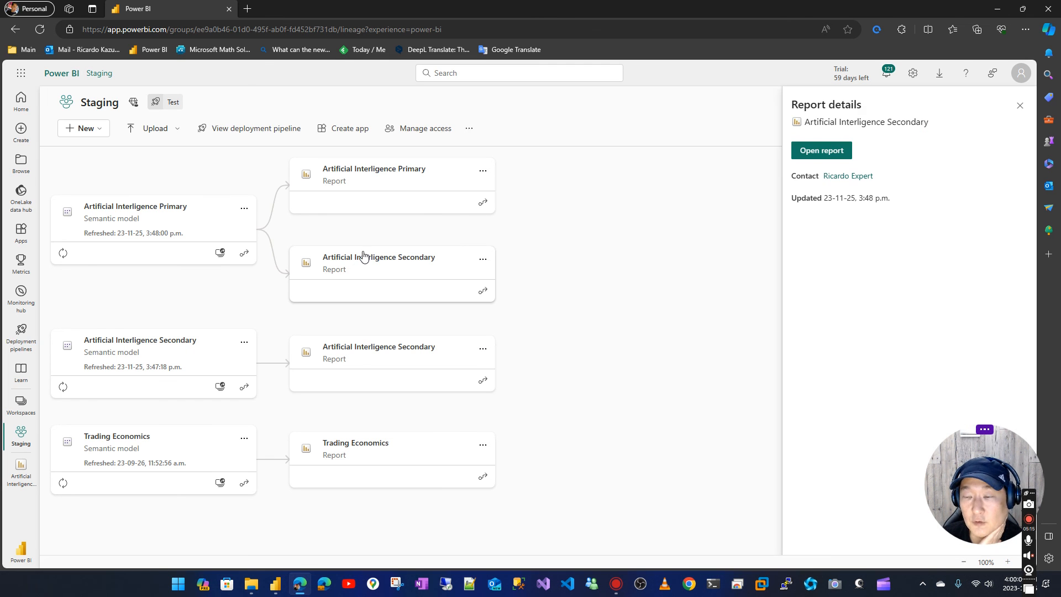
- Open the republished Secondary report backed by the Primary semantic model
{"action": "left_click", "coordinate": [822, 150]}
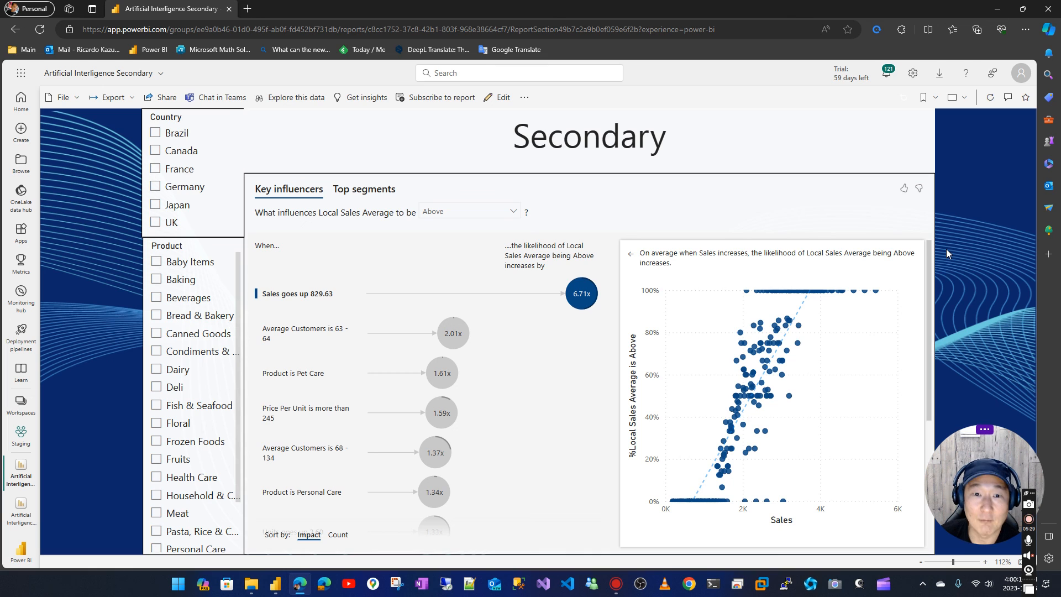
{"action": "mouse_move", "coordinate": [964, 250]}
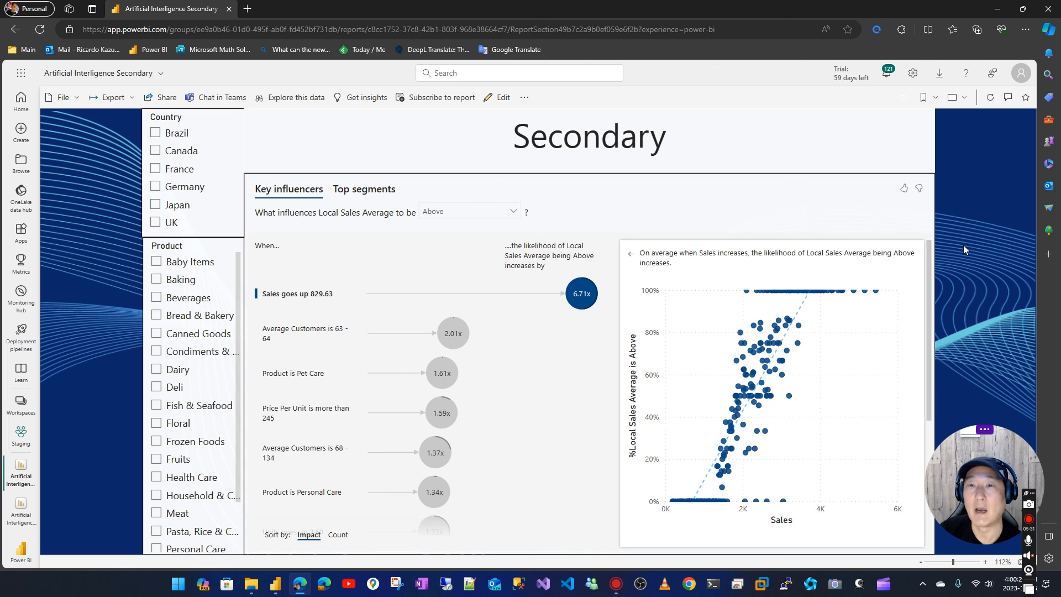